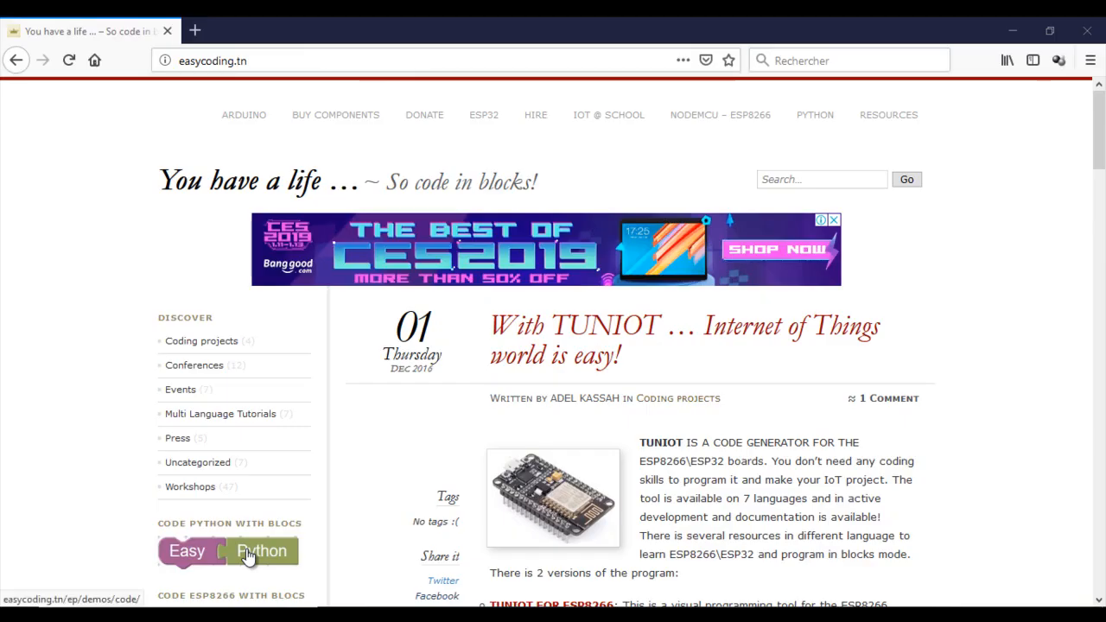
# Open the EasyPython block editor from the 'Easy Python' badge on easycoding.tn.
pyautogui.click(262, 551)
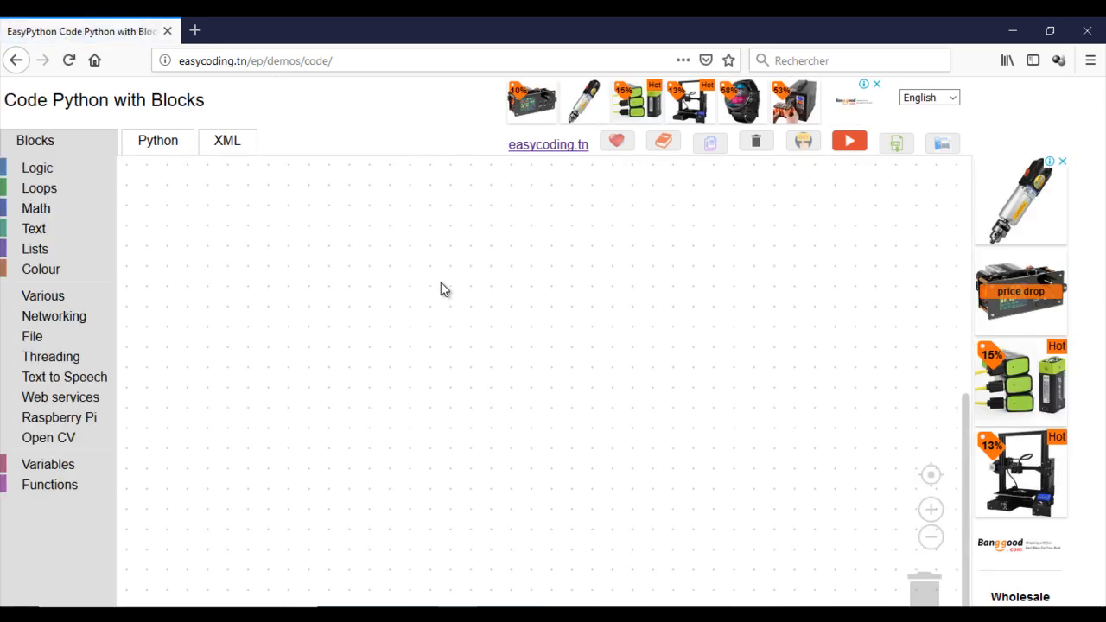
# Add GPIO set-mode BCM, a GPIO digital read on pin 2, and a repeat-while loop.
pyautogui.click(1091, 60)
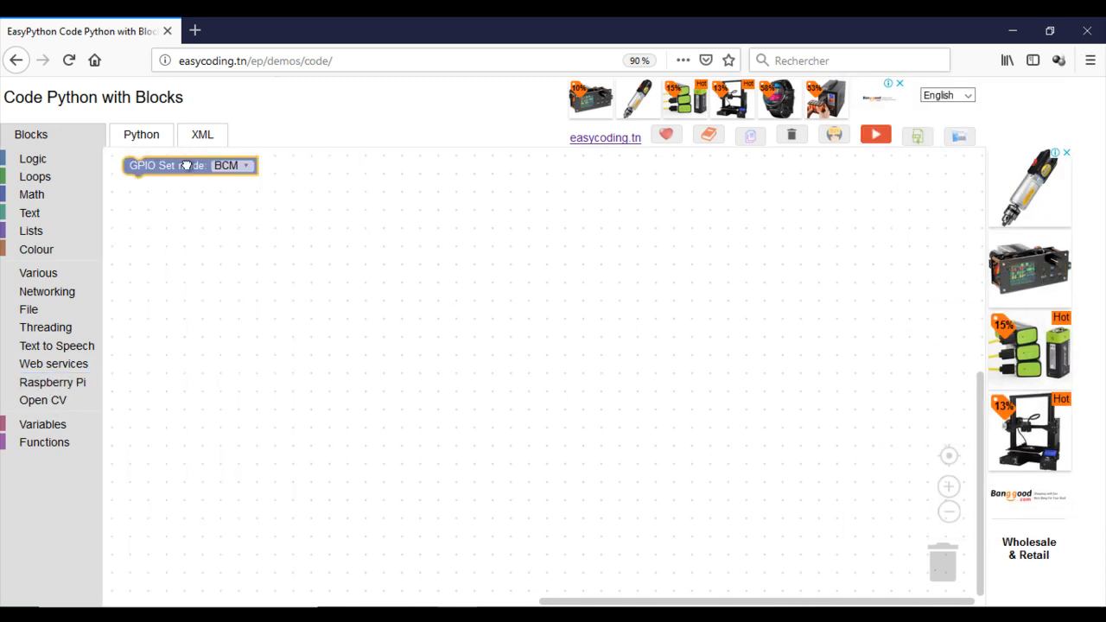
pyautogui.click(53, 382)
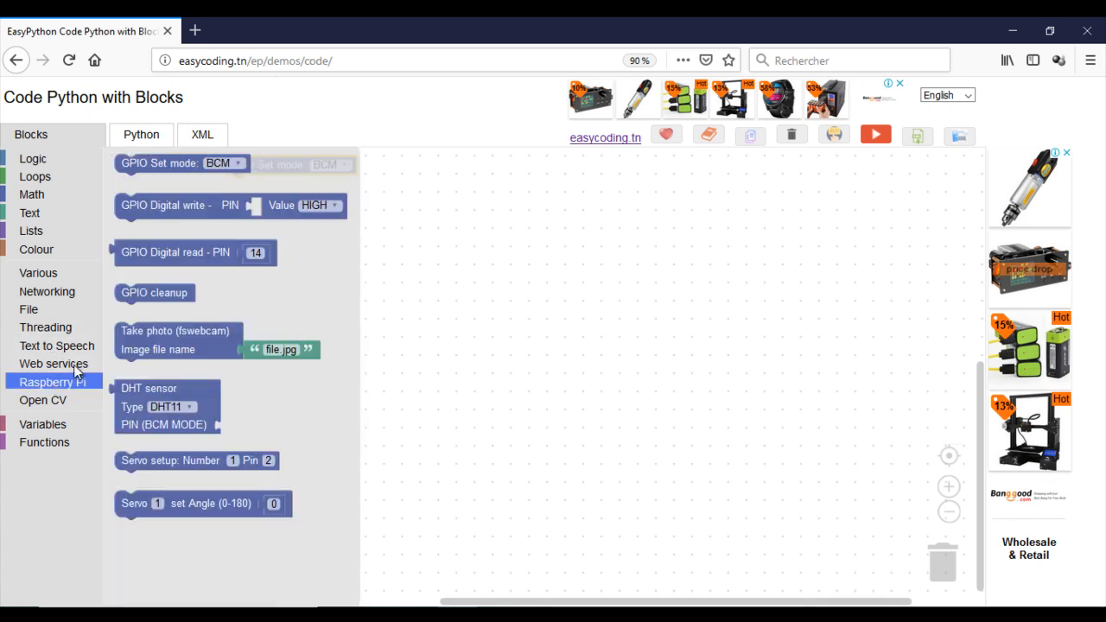
pyautogui.click(181, 252)
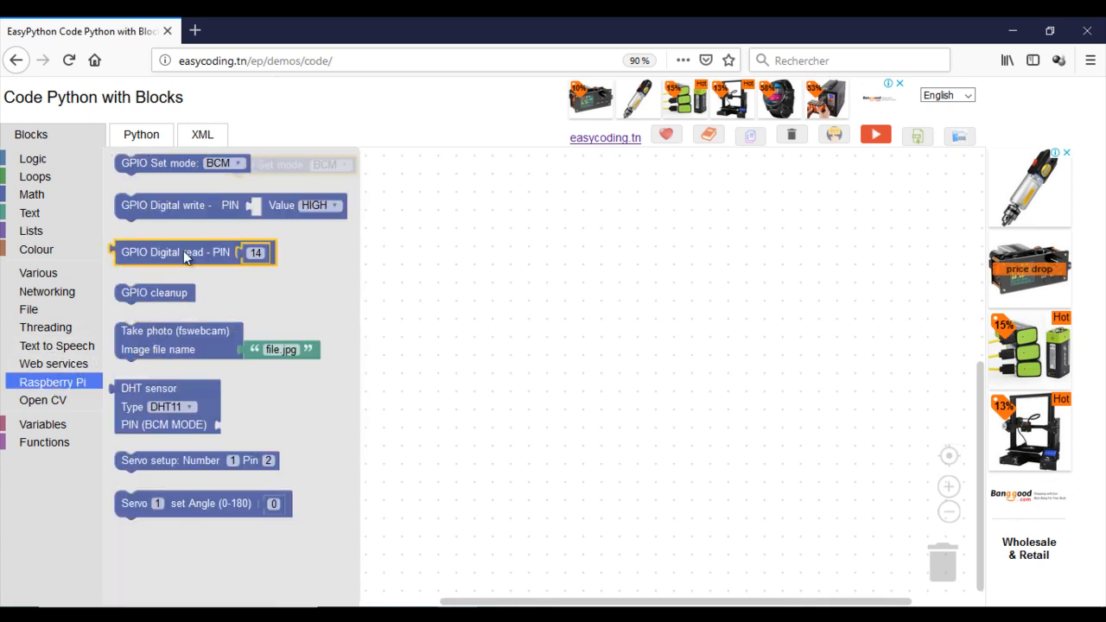
pyautogui.moveTo(181, 253); pyautogui.dragTo(337, 259)
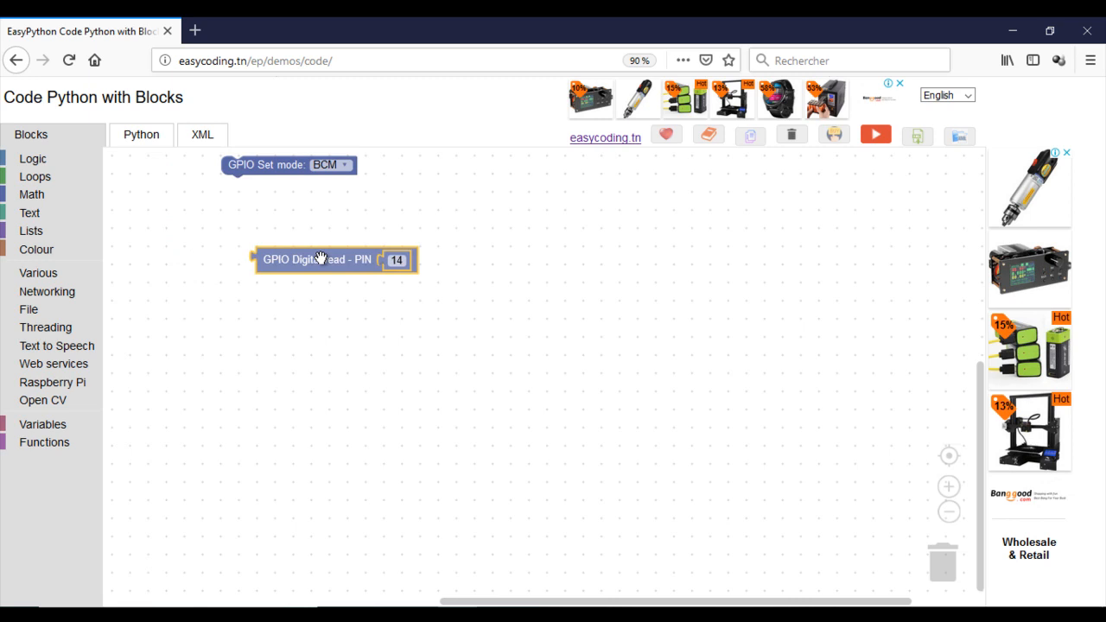
pyautogui.click(396, 259)
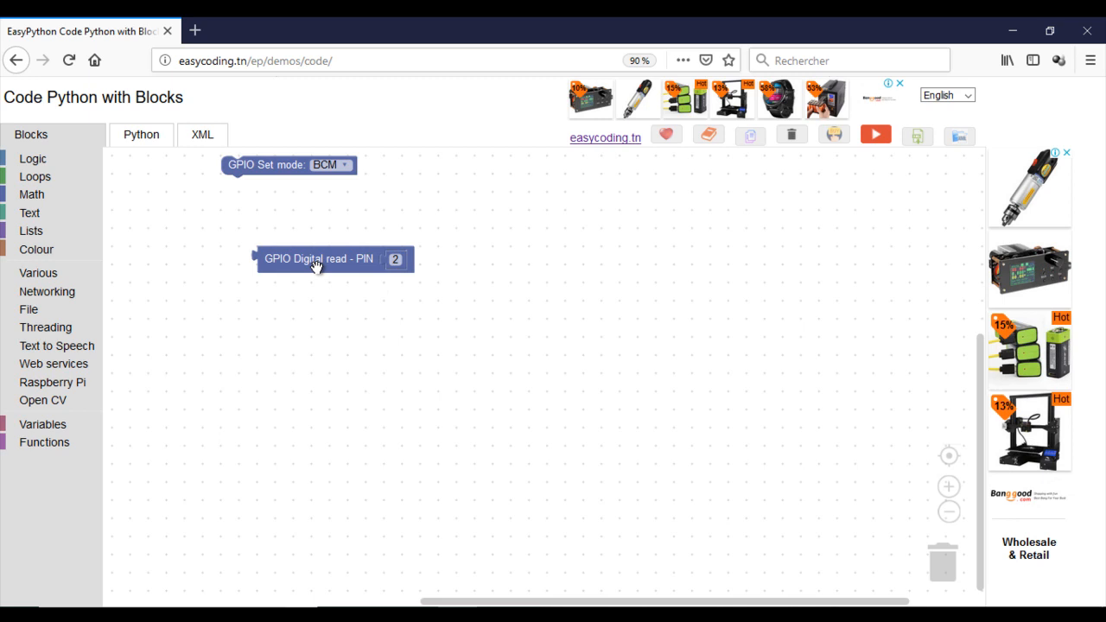
pyautogui.click(35, 176)
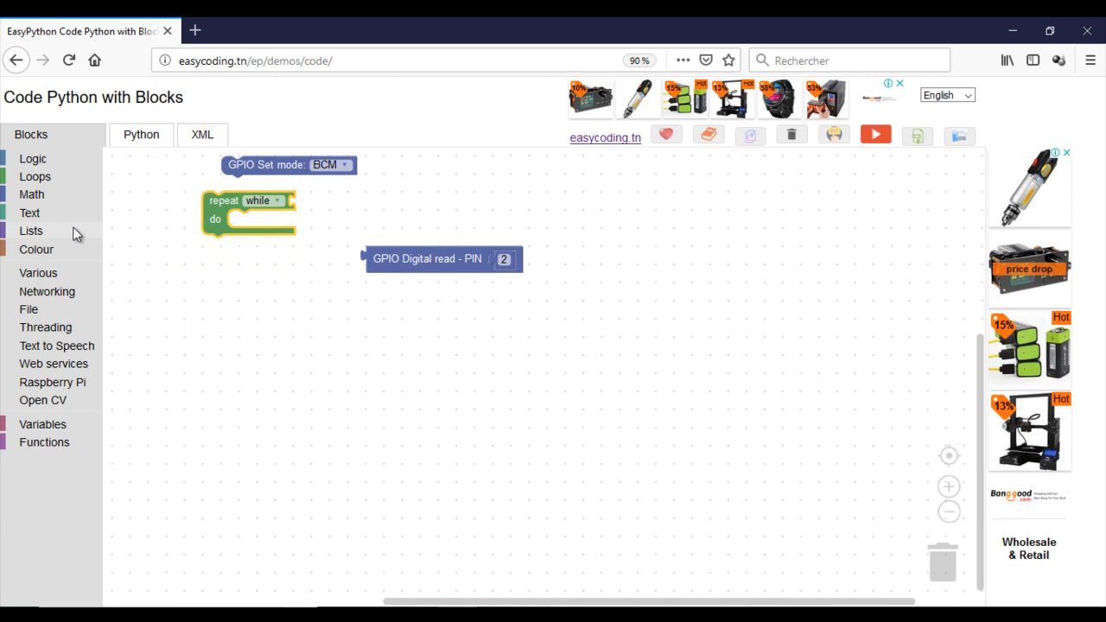
# Give the while loop a true condition, printing the pin 2 read, then a 1-second delay.
pyautogui.click(35, 177)
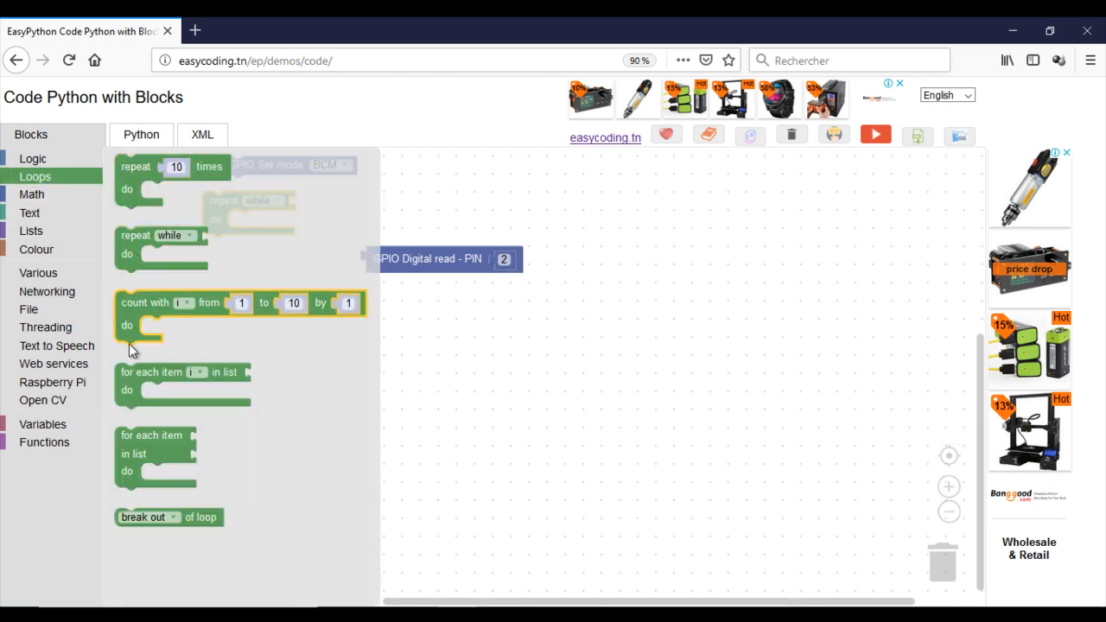
pyautogui.click(29, 213)
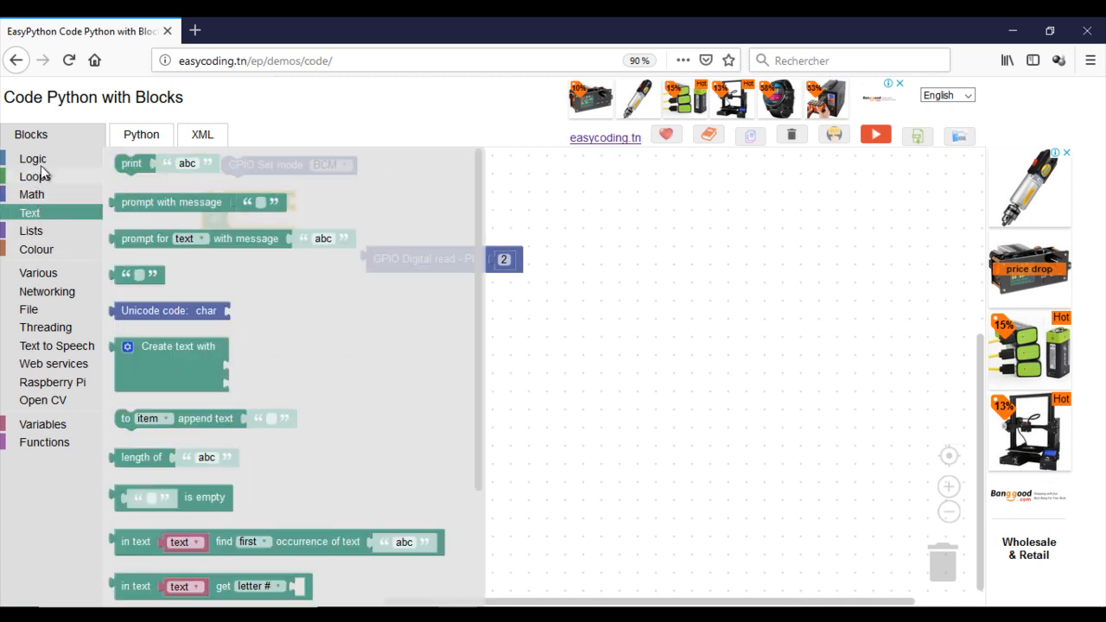
pyautogui.click(33, 158)
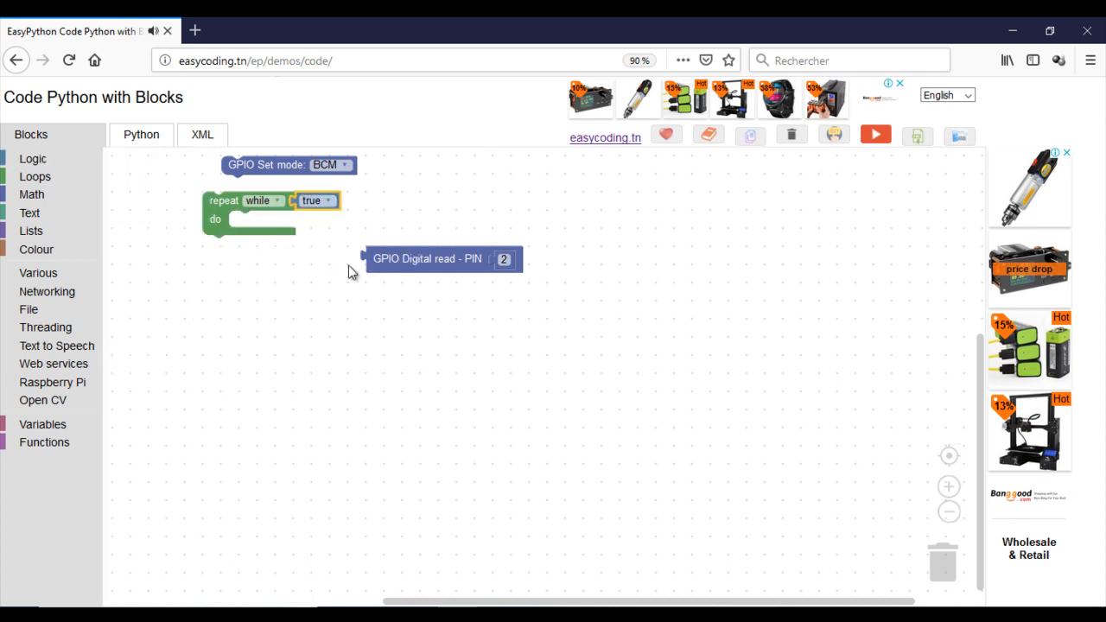
pyautogui.click(33, 159)
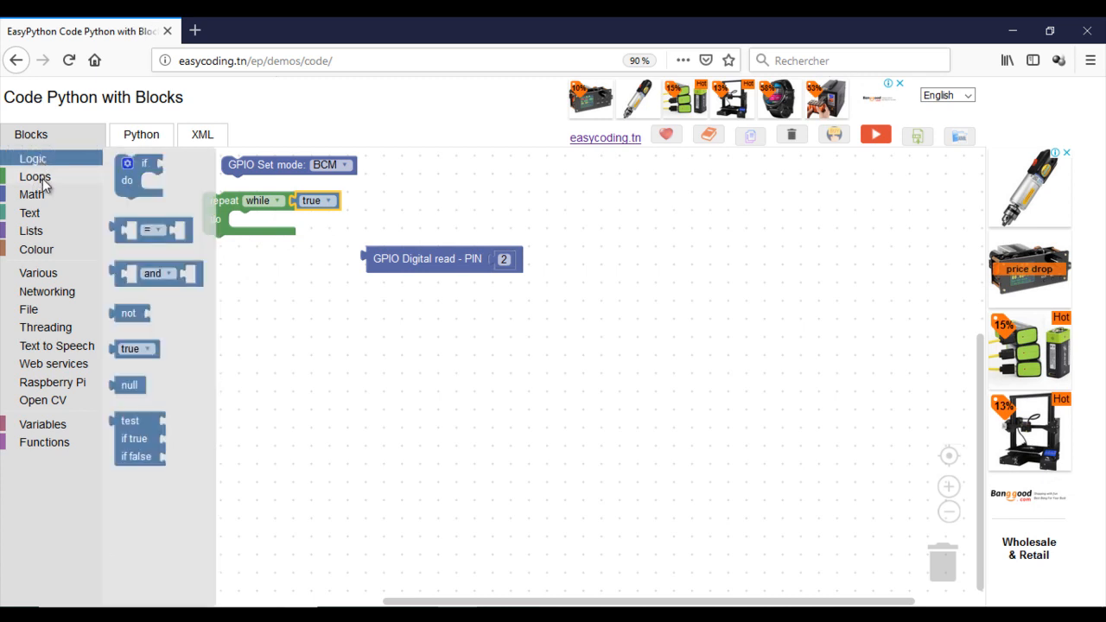
pyautogui.click(29, 213)
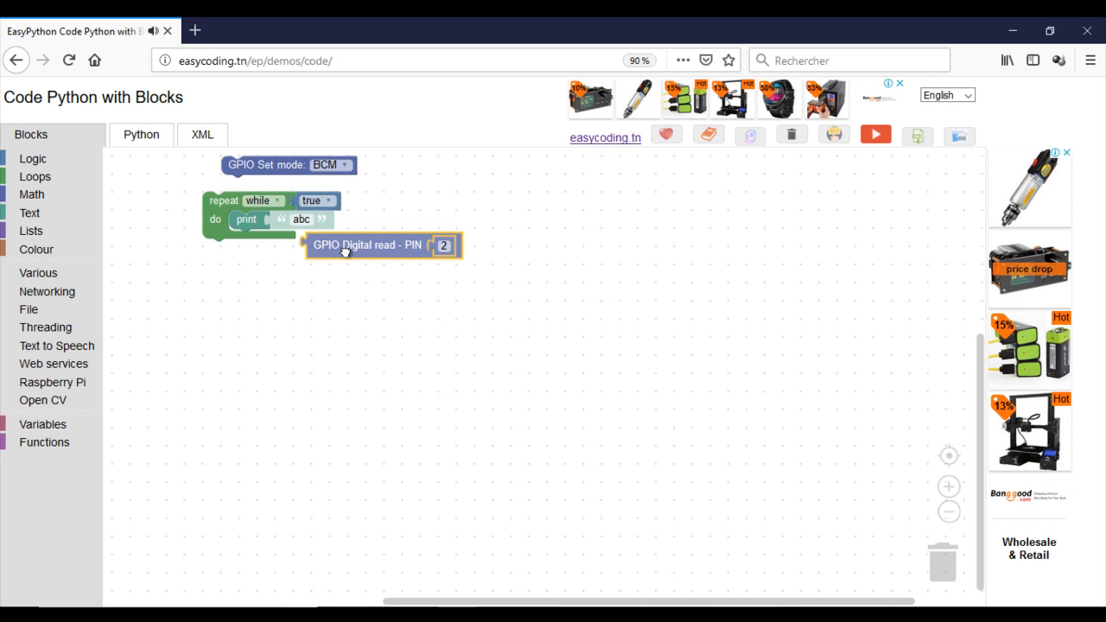
pyautogui.click(38, 273)
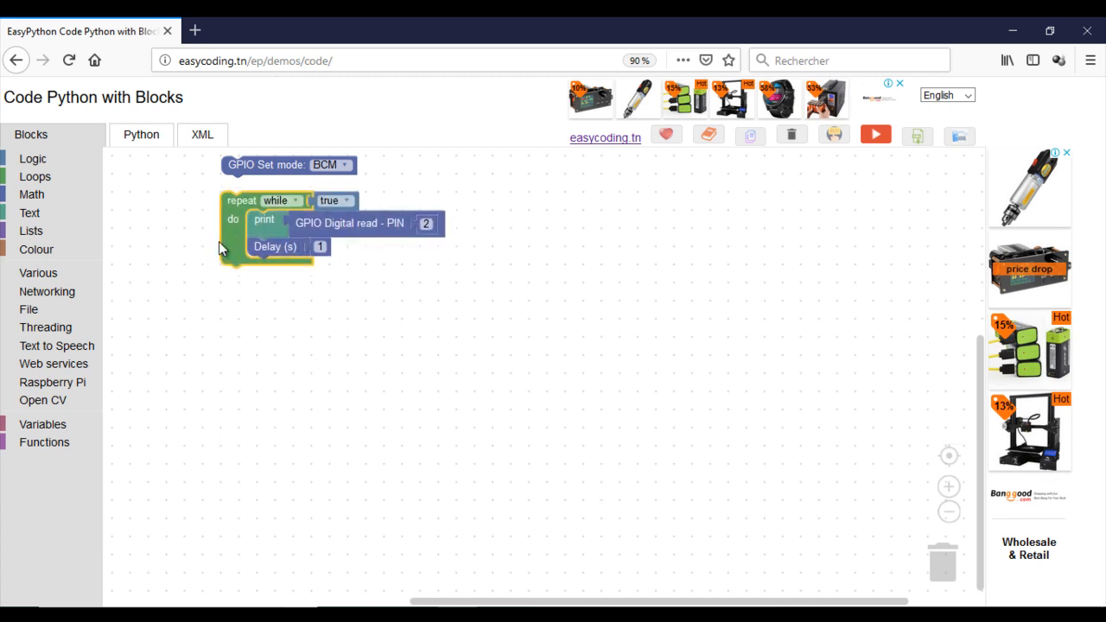
pyautogui.moveTo(41, 318)
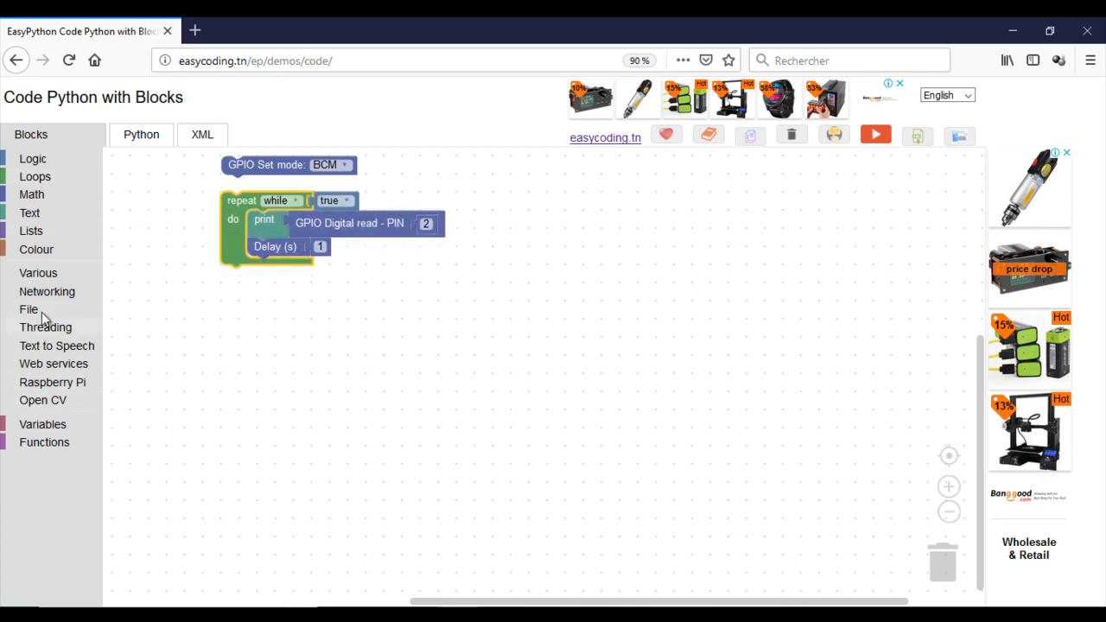
# Wrap the loop in try/except with GPIO cleanup under except, and review the Python code.
pyautogui.click(38, 272)
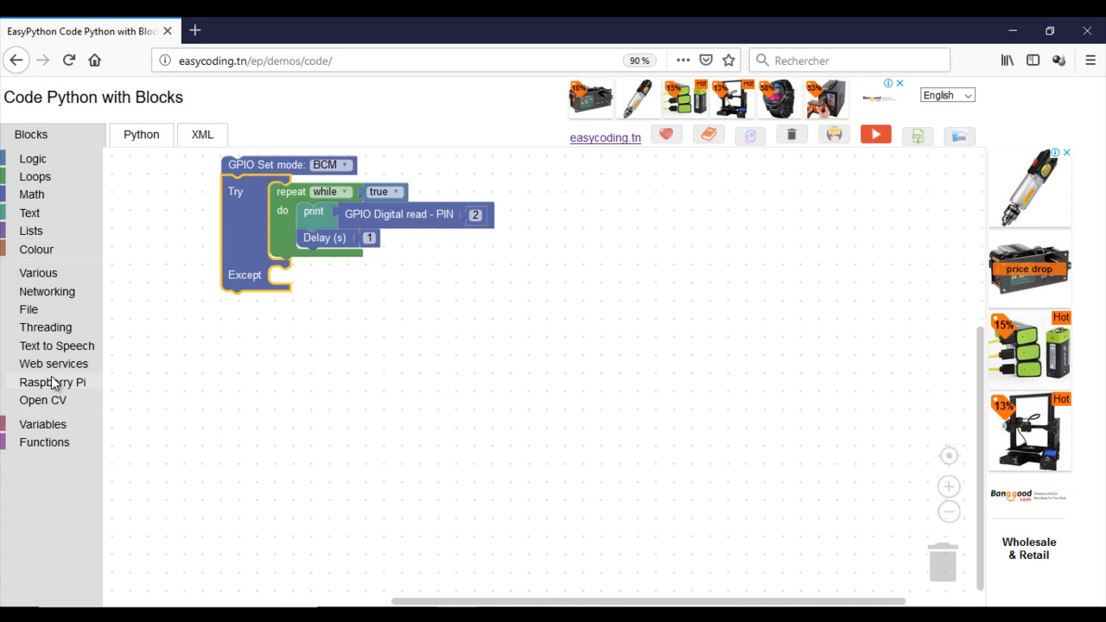
pyautogui.click(53, 382)
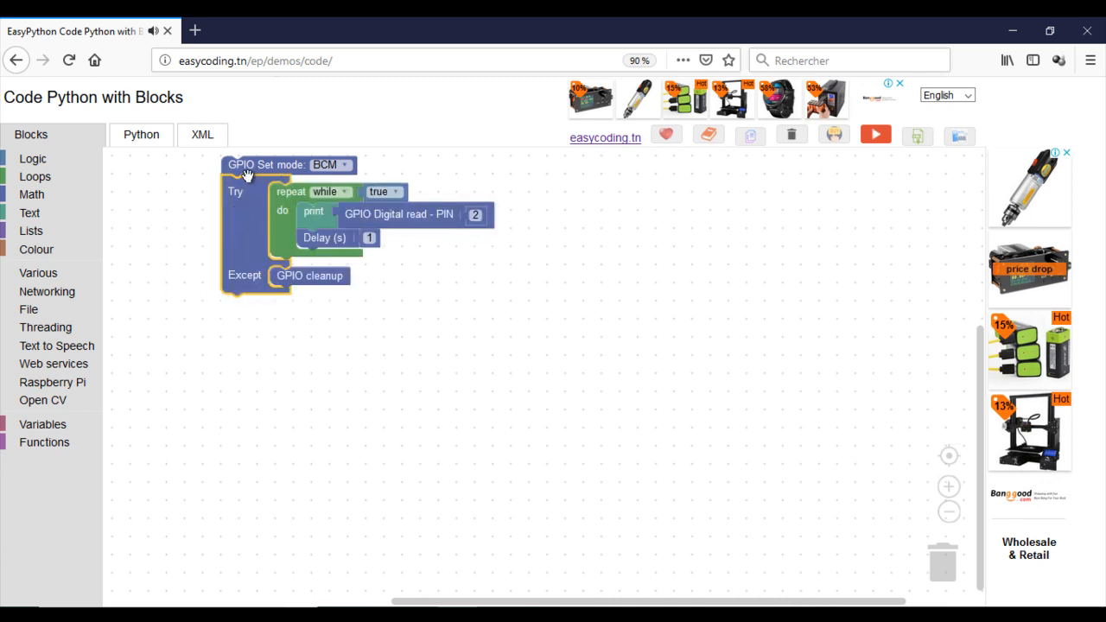
pyautogui.click(141, 134)
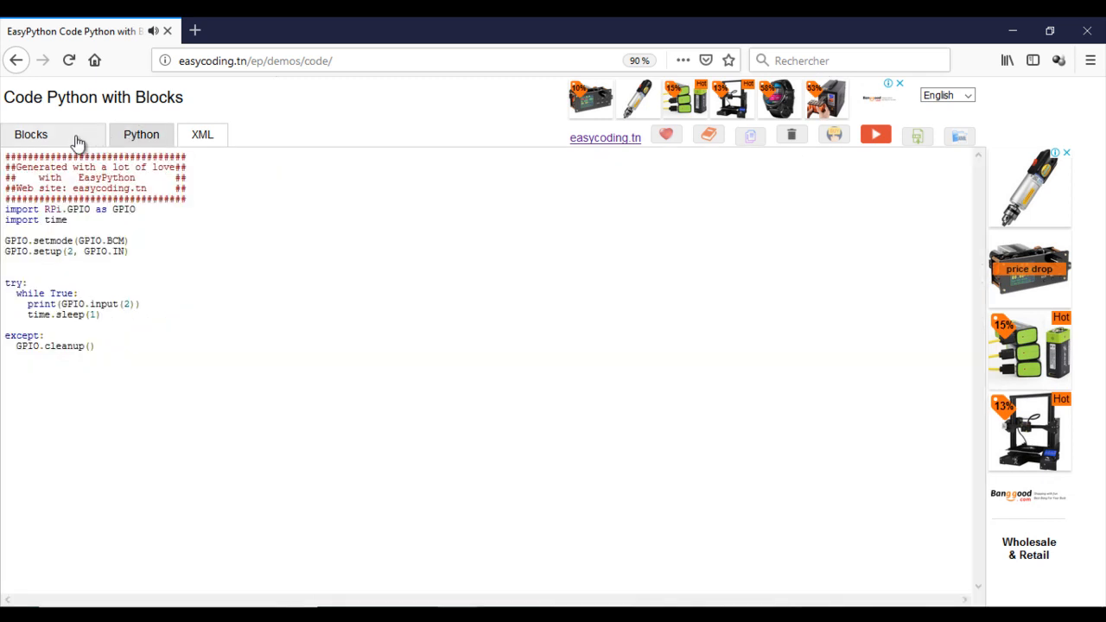
pyautogui.click(30, 134)
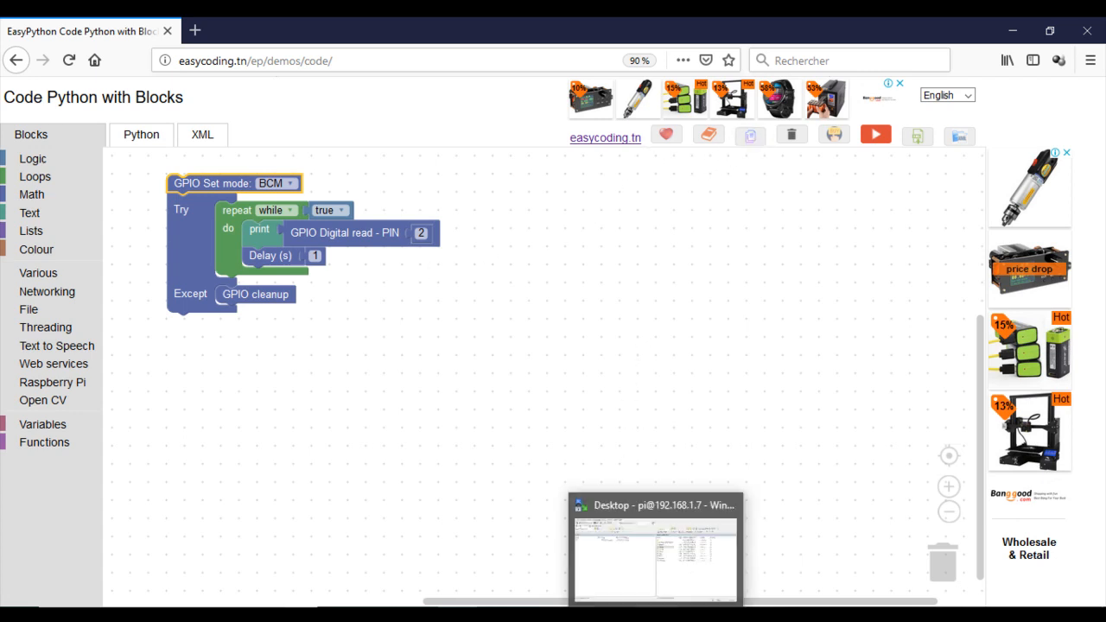
# In WinSCP, create the file PushButton.py in the Pi's Desktop folder.
pyautogui.click(654, 505)
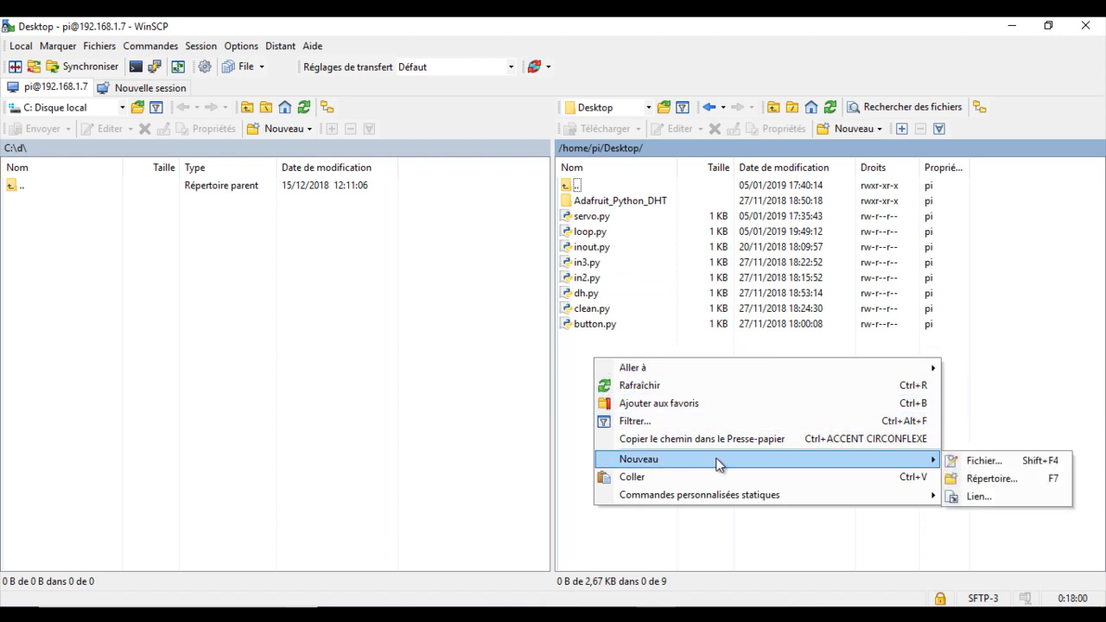
pyautogui.click(983, 459)
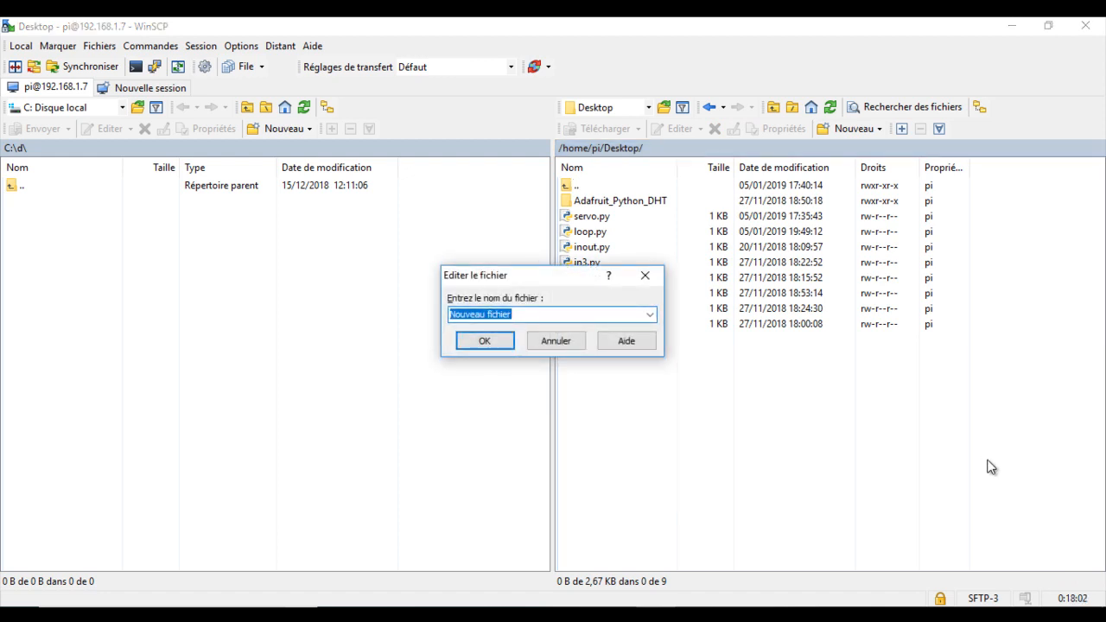
pyautogui.write('PushBu')
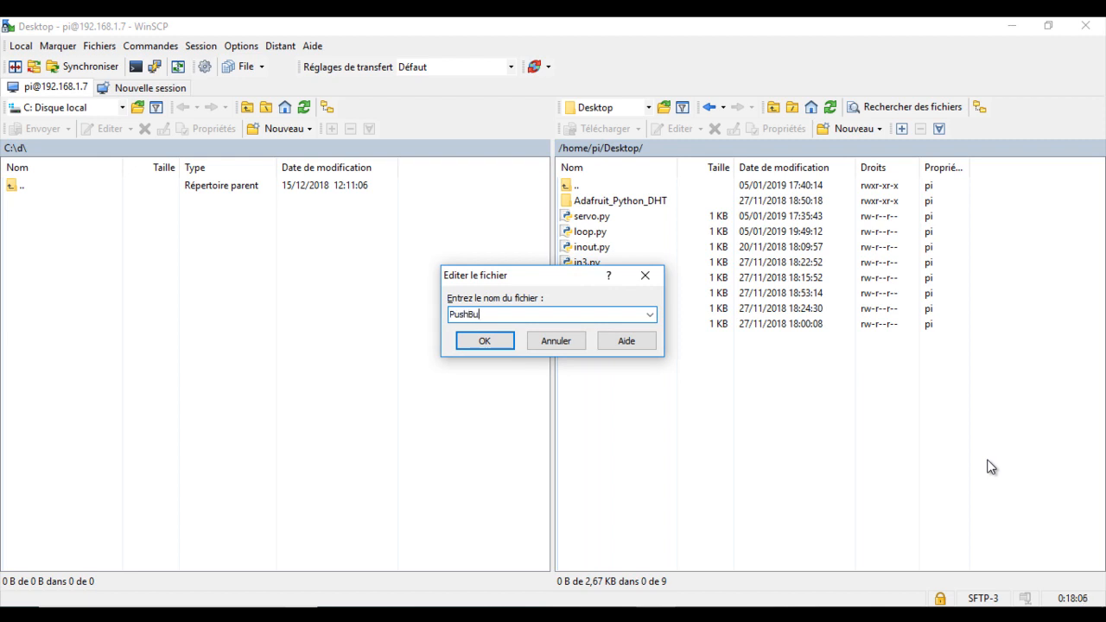
pyautogui.write('tton.p')
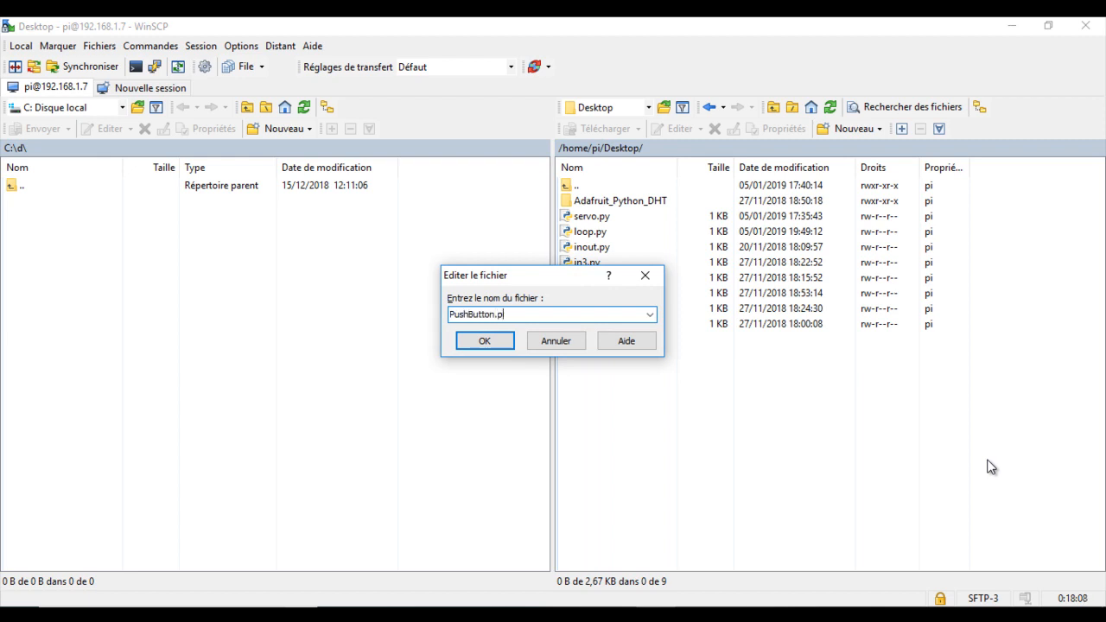
pyautogui.click(484, 341)
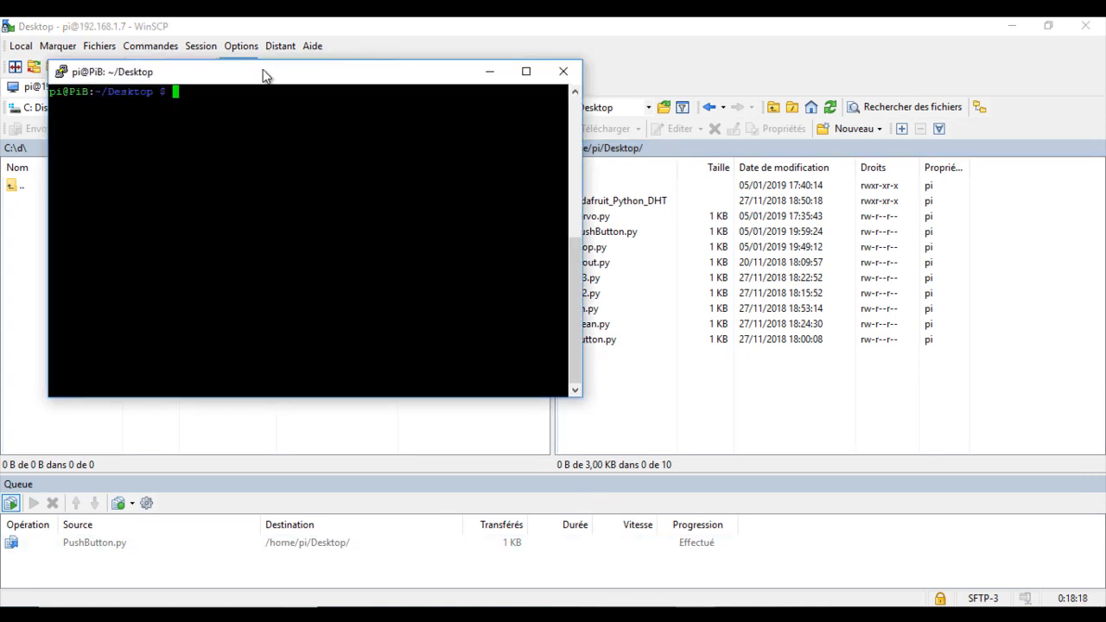
# Run python3 PushButton.py in PuTTY, watch the 1/0 readings, then stop it with Ctrl+C.
pyautogui.write('ls')
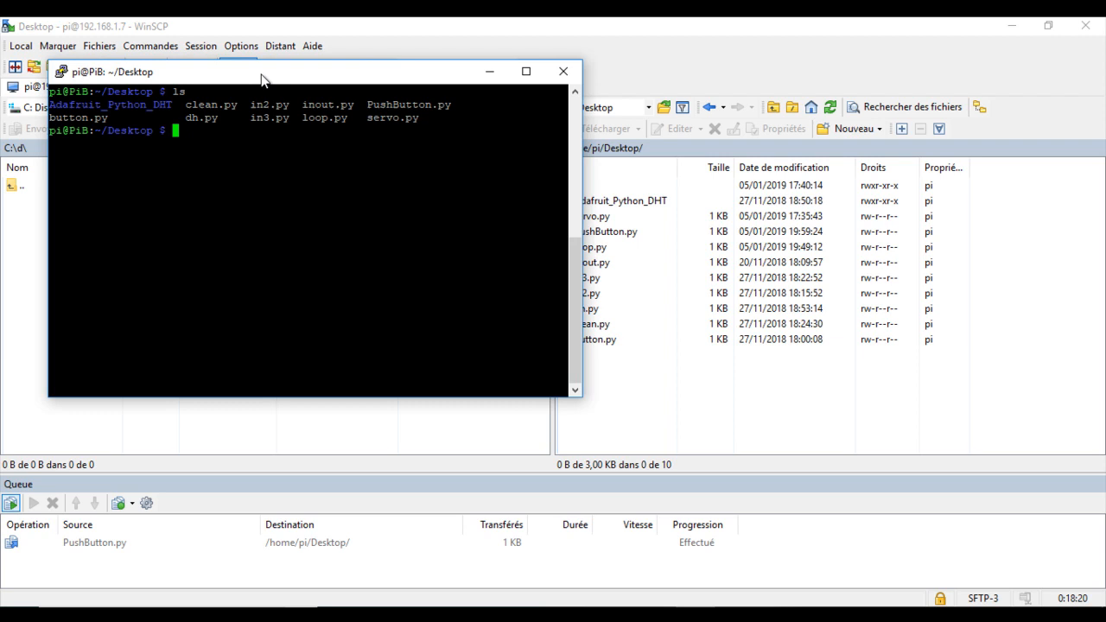
pyautogui.write('python3 p')
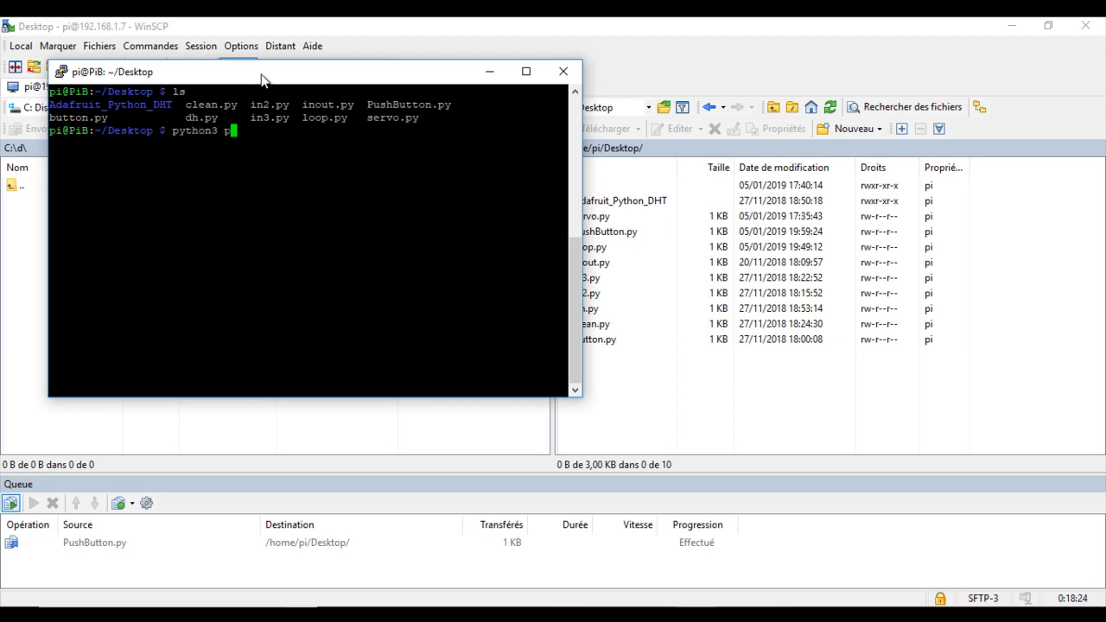
pyautogui.press('BackSpace')
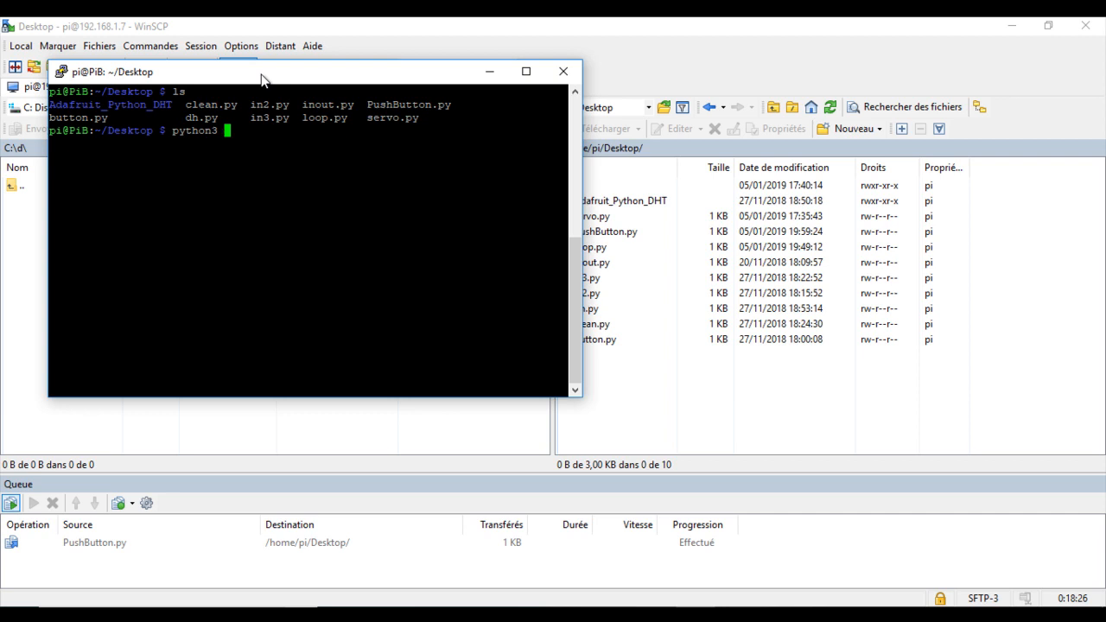
pyautogui.write('pus')
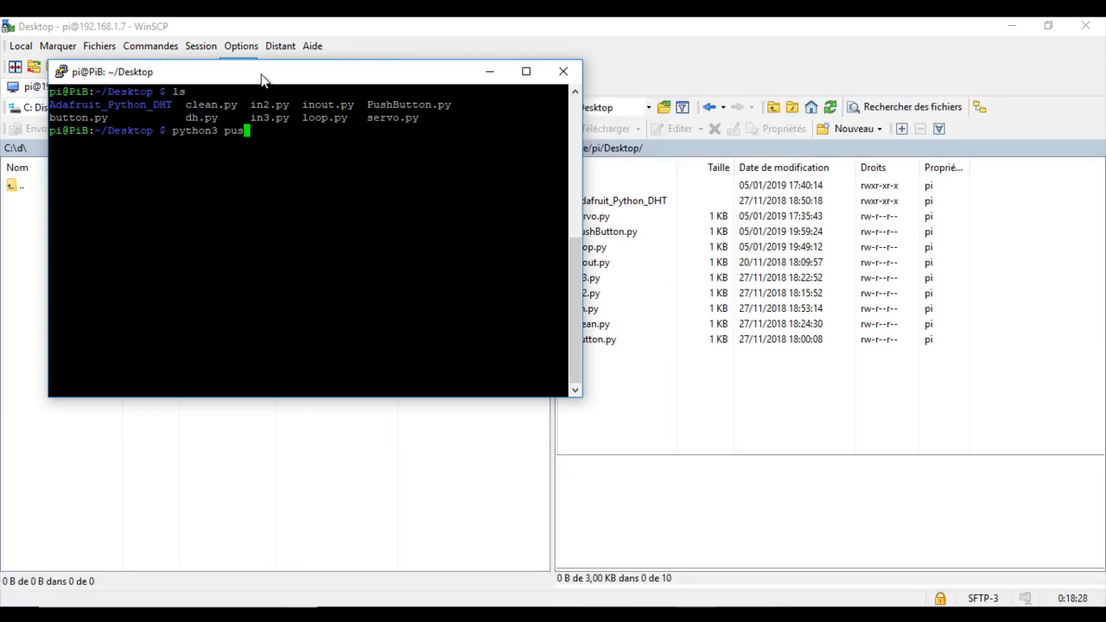
pyautogui.write('h')
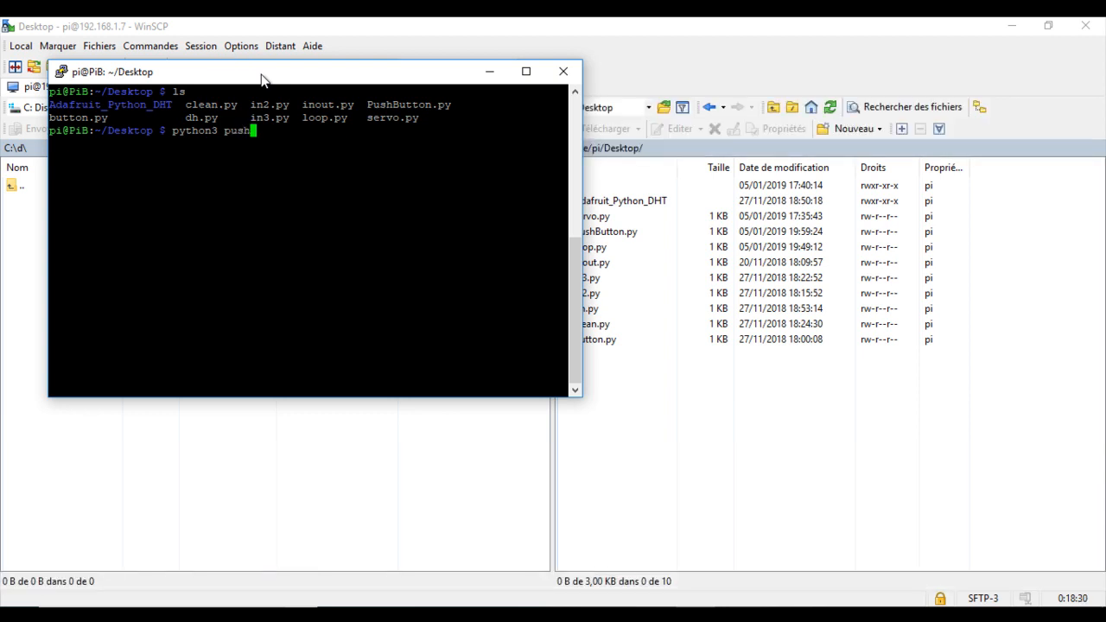
pyautogui.press('Backspace')
pyautogui.write('P')
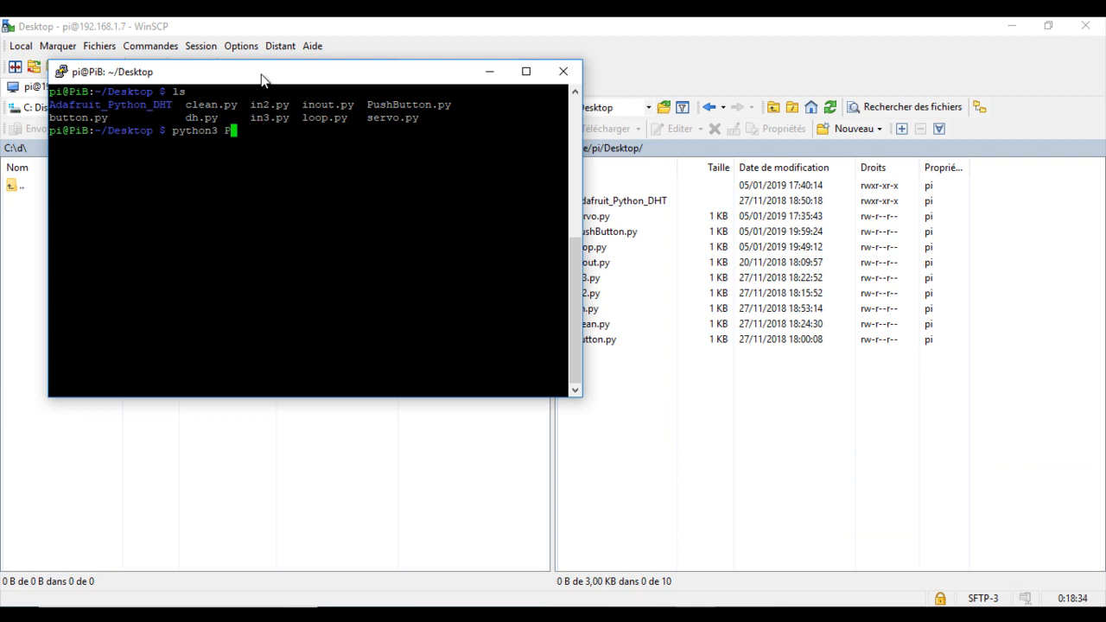
pyautogui.write('ushButton.py')
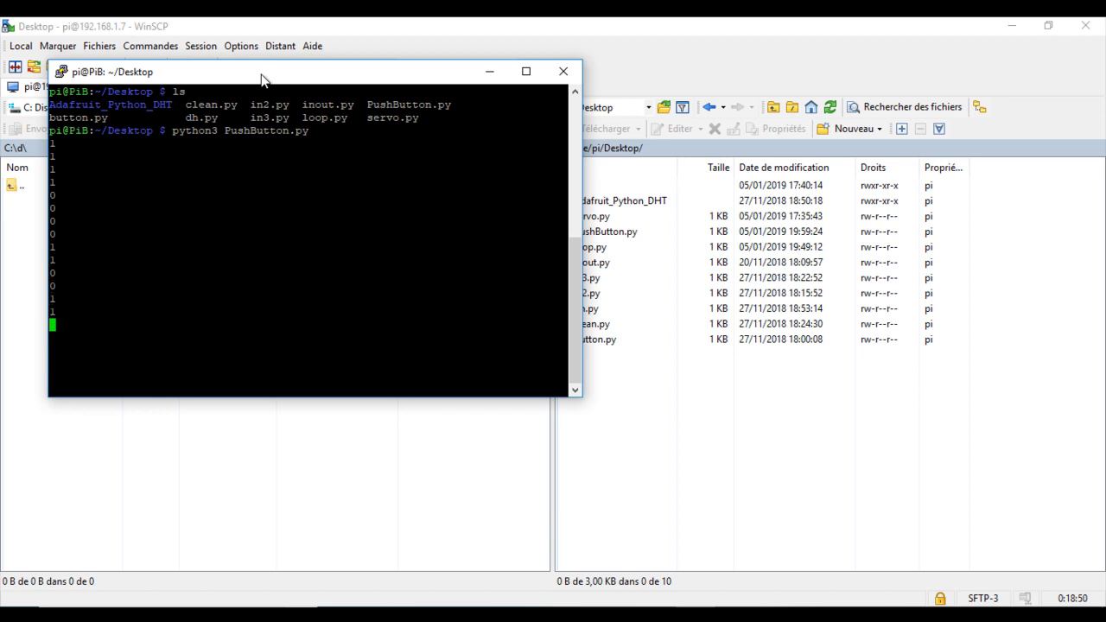
pyautogui.press('ctrl+c')
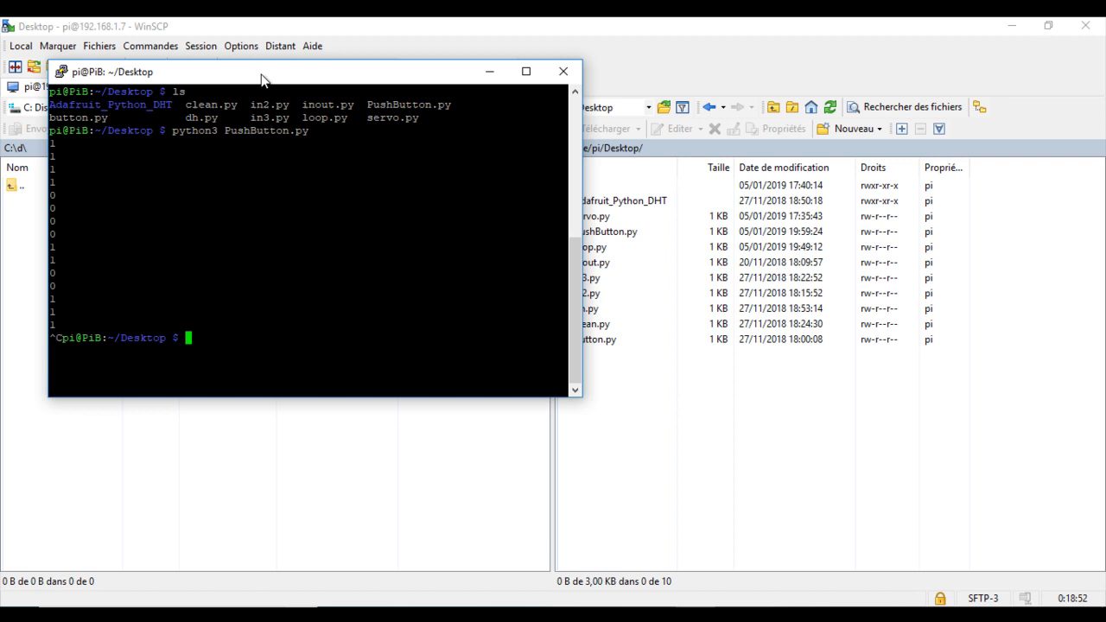
pyautogui.moveTo(329, 145)
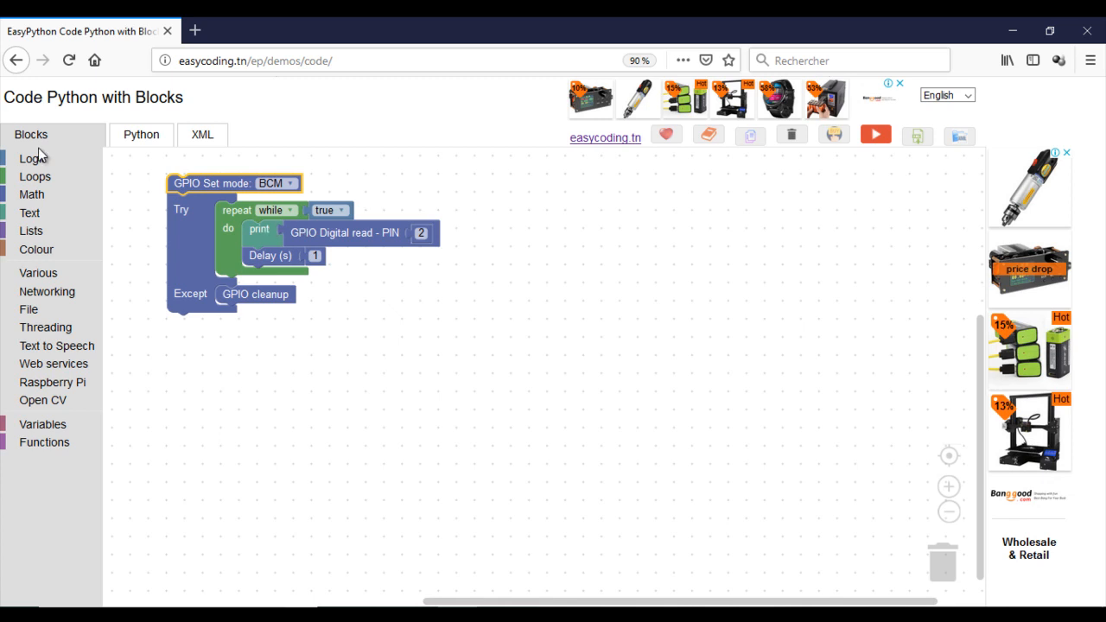
# Build an if comparing GPIO digital read pin 2 = false.
pyautogui.click(32, 158)
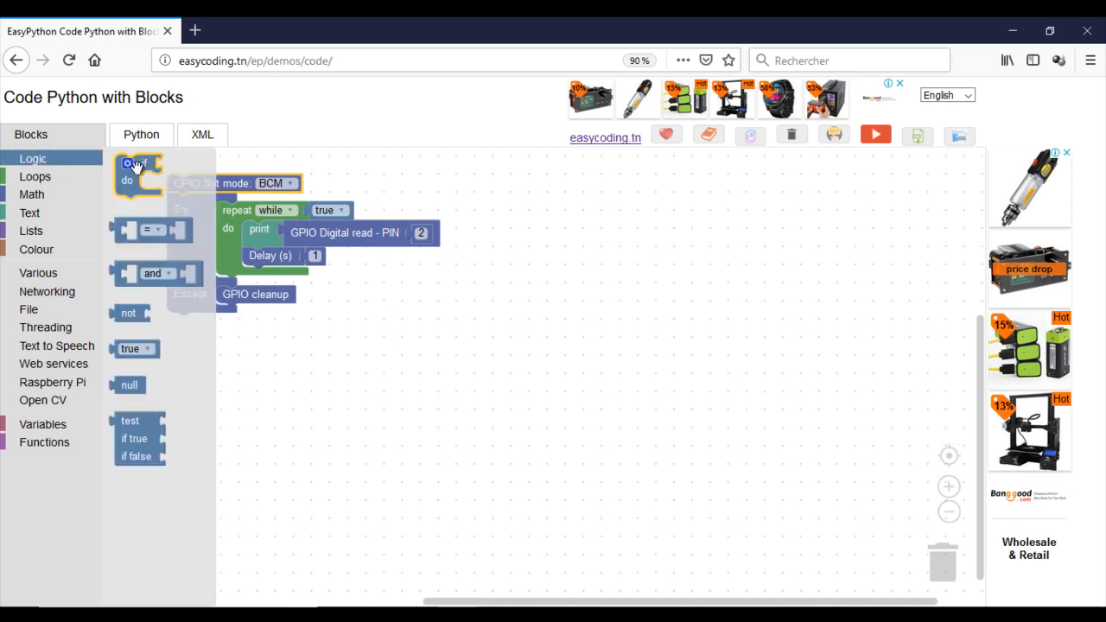
pyautogui.moveTo(138, 169); pyautogui.dragTo(423, 412)
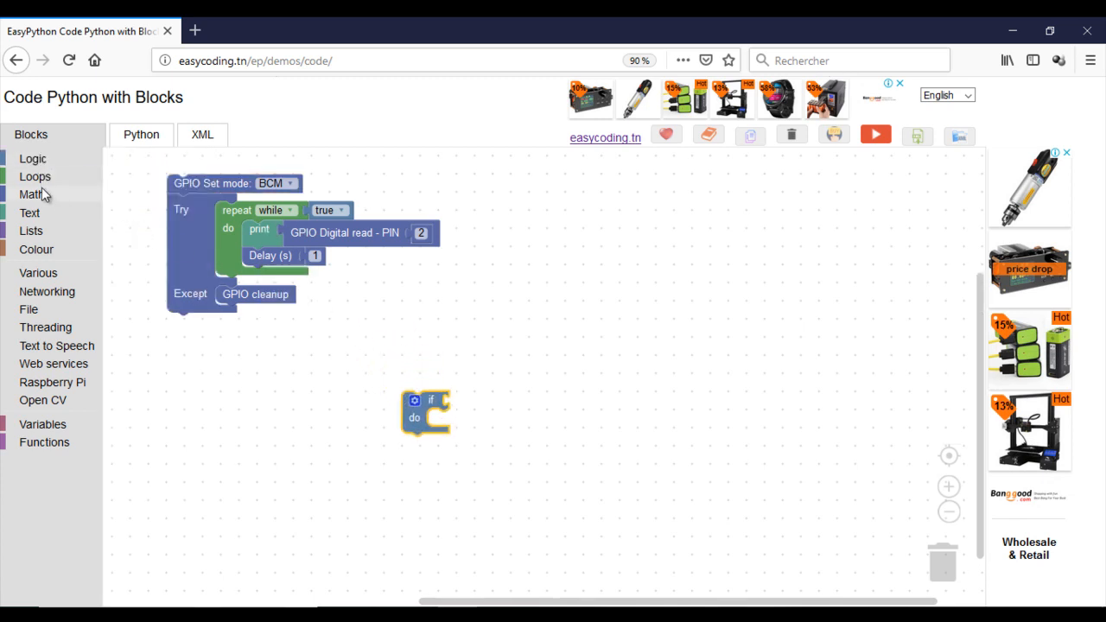
pyautogui.moveTo(34, 176)
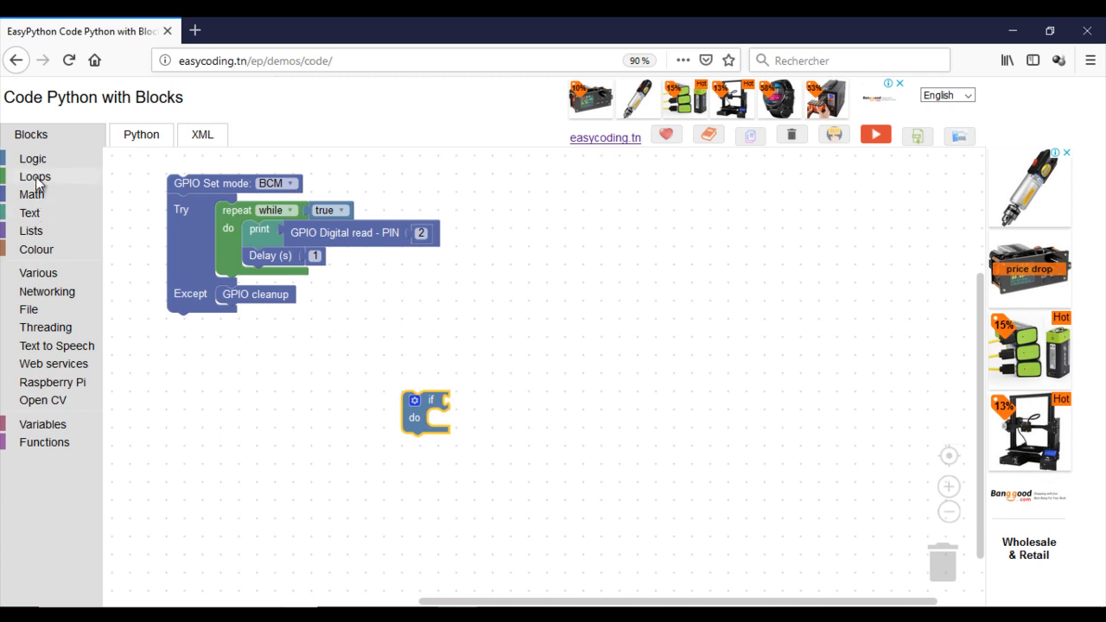
pyautogui.click(33, 158)
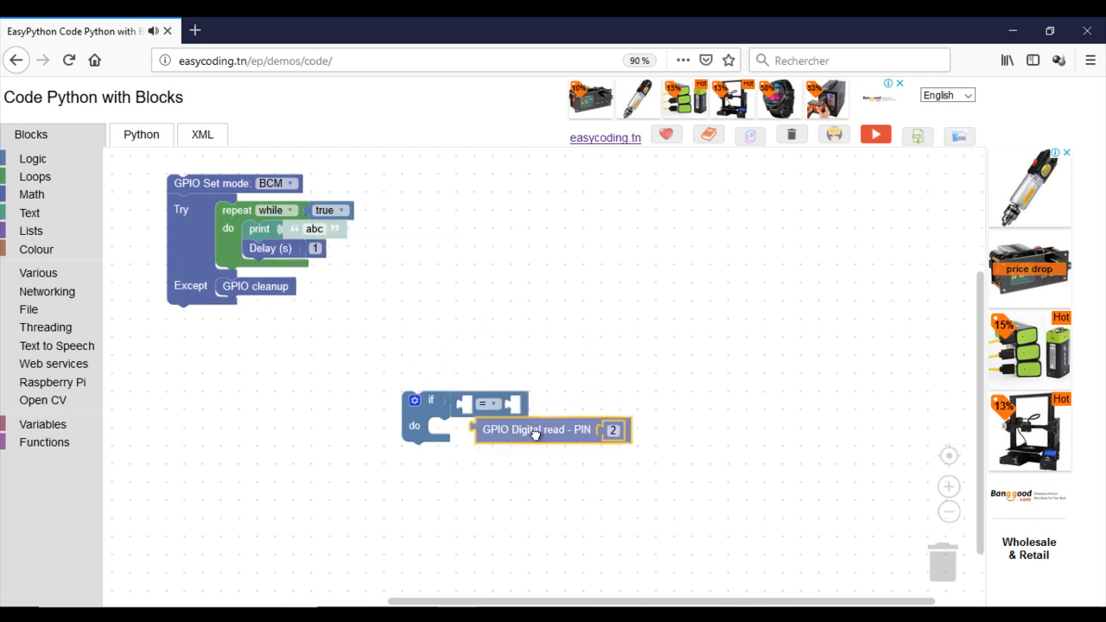
pyautogui.moveTo(536, 429); pyautogui.dragTo(523, 407)
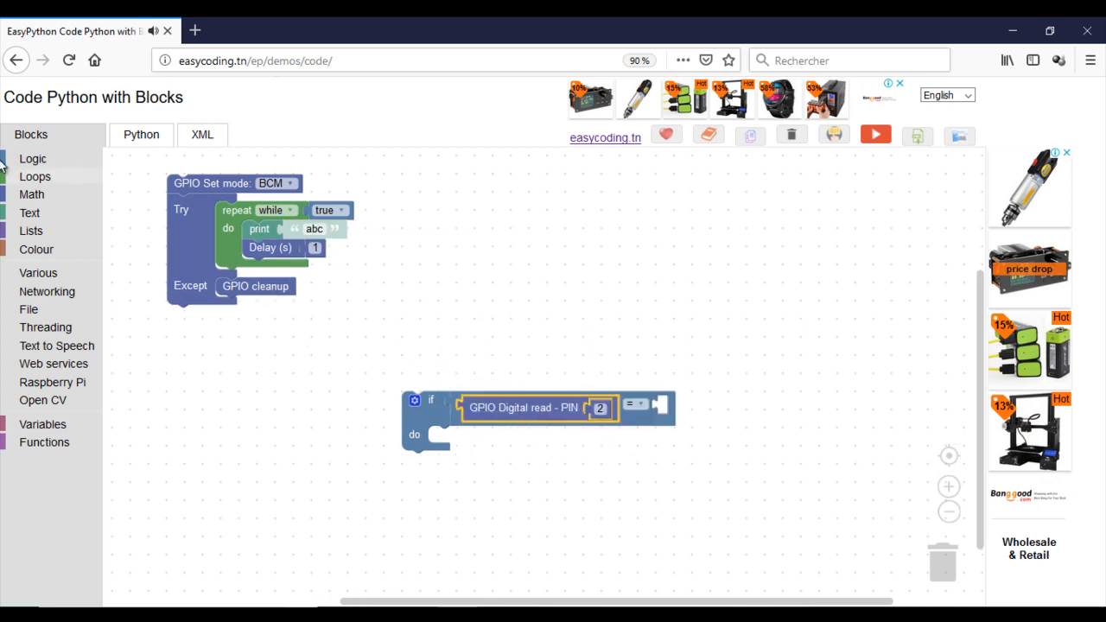
pyautogui.click(33, 158)
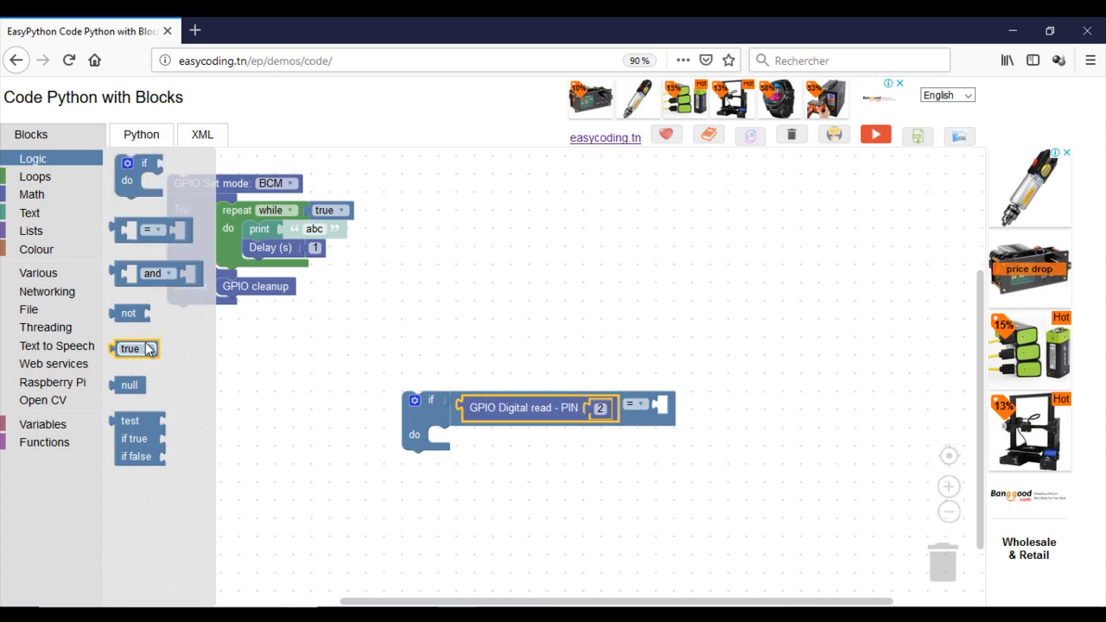
pyautogui.moveTo(130, 349); pyautogui.dragTo(676, 405)
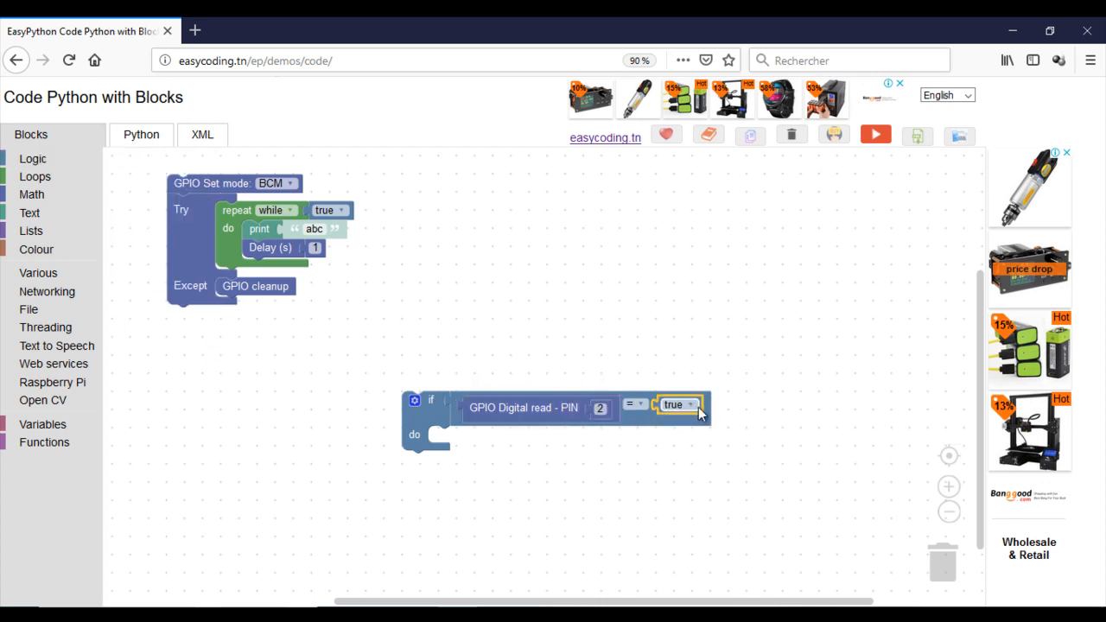
pyautogui.click(679, 405)
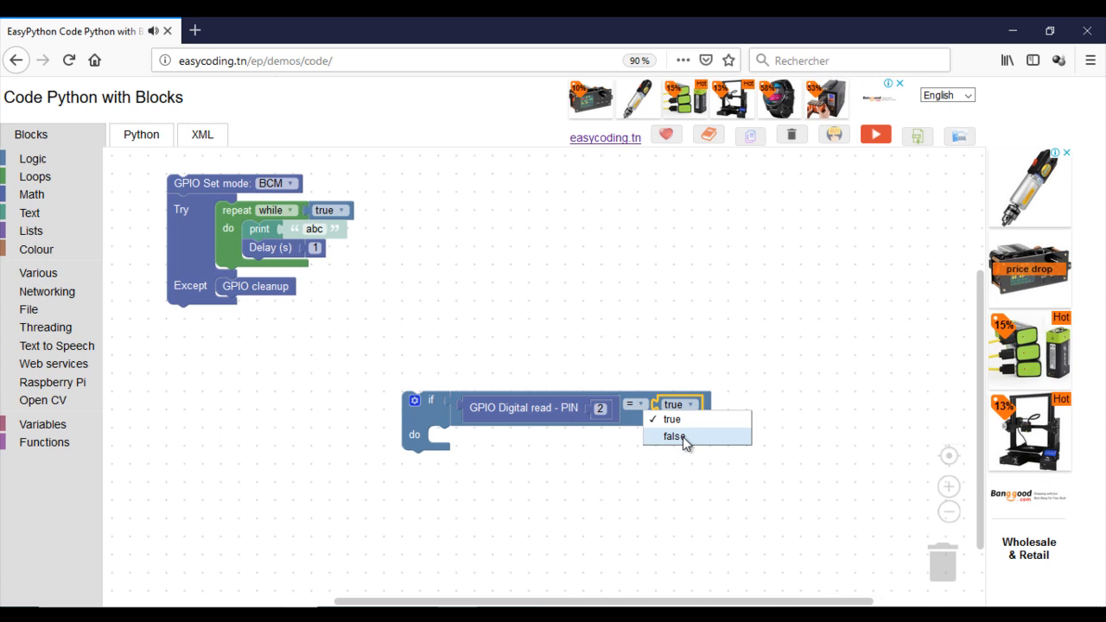
pyautogui.click(674, 436)
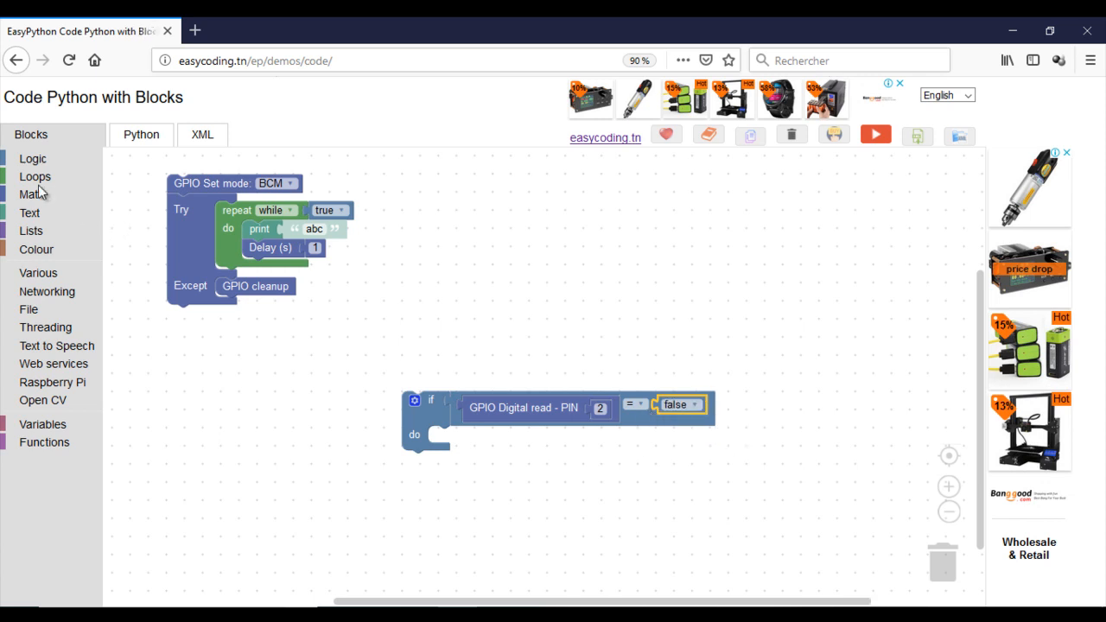
pyautogui.moveTo(65, 400)
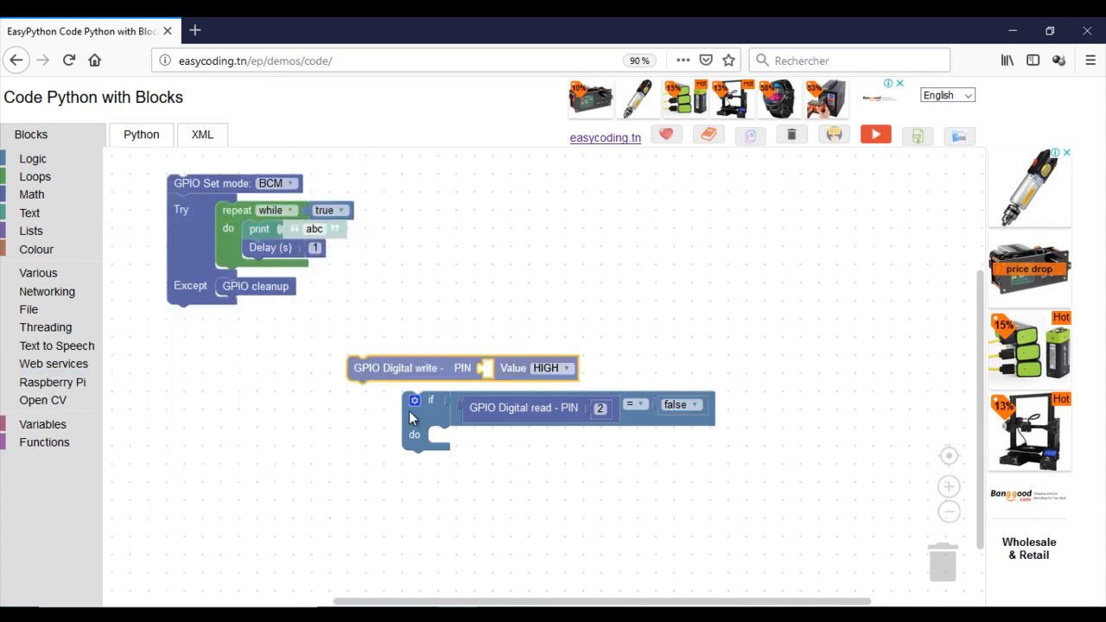
# Write pin 14 HIGH in do, LOW in else; delete print/delay and move the if into the loop.
pyautogui.moveTo(396, 368); pyautogui.dragTo(437, 438)
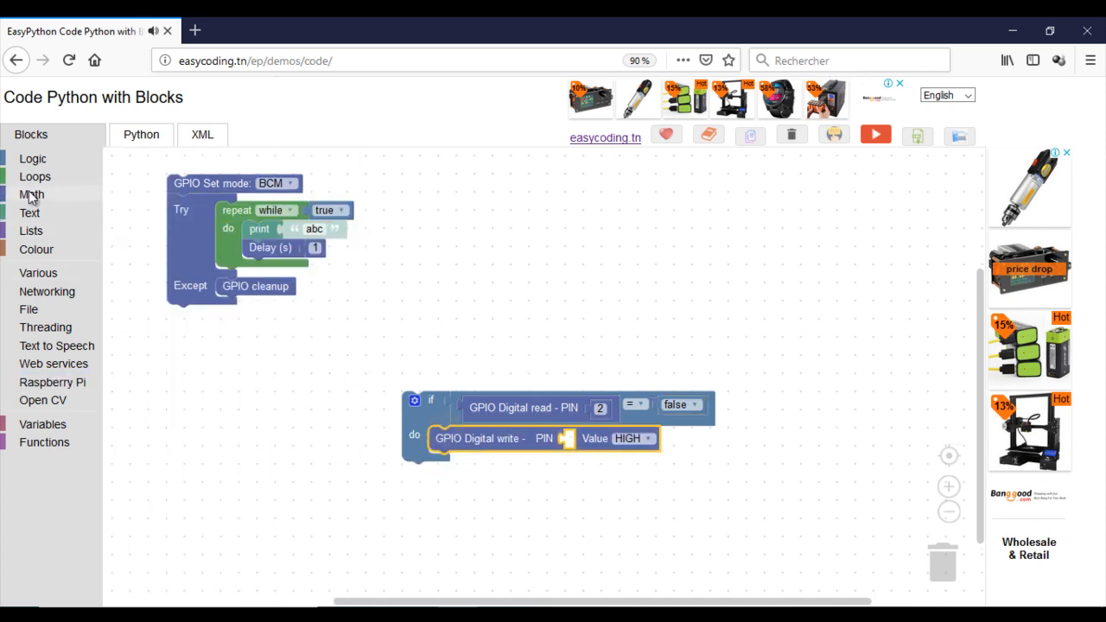
pyautogui.write('123')
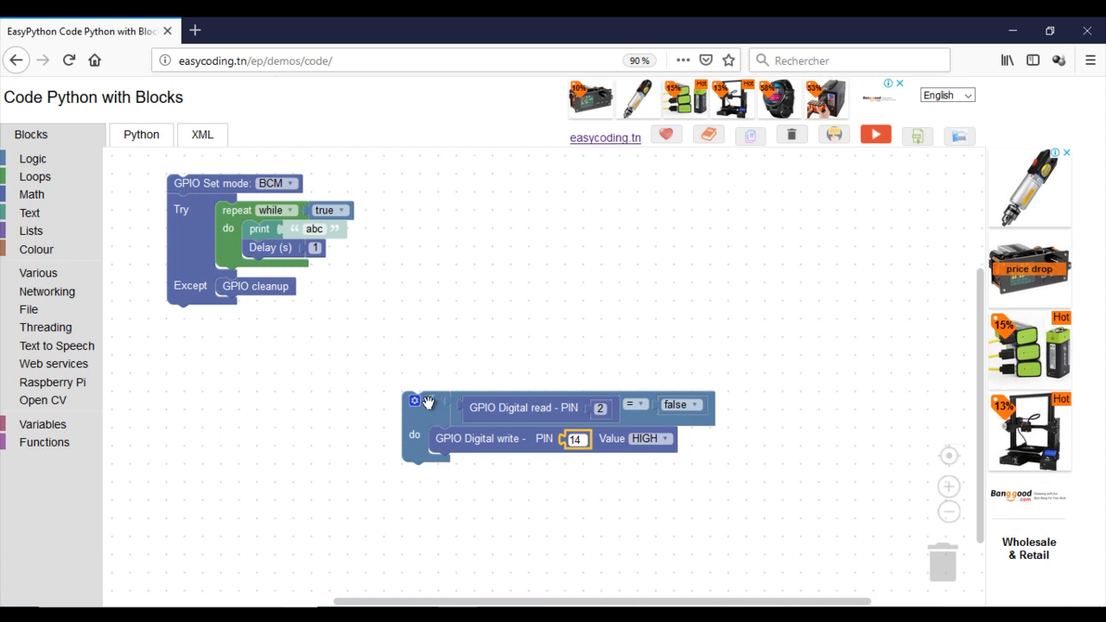
pyautogui.click(415, 400)
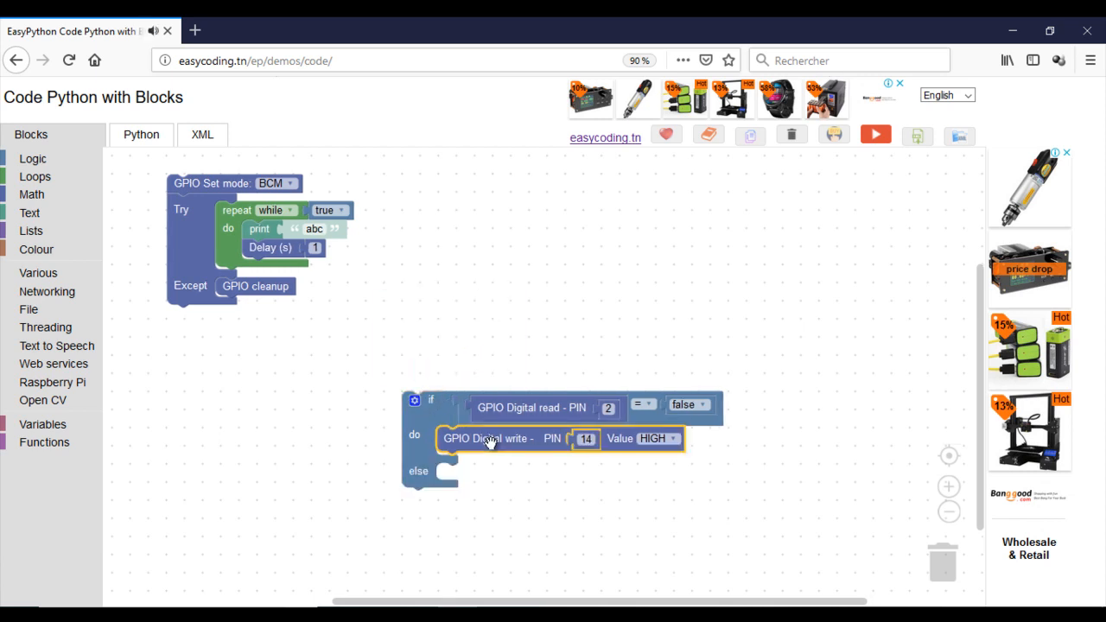
pyautogui.moveTo(488, 438); pyautogui.dragTo(510, 497)
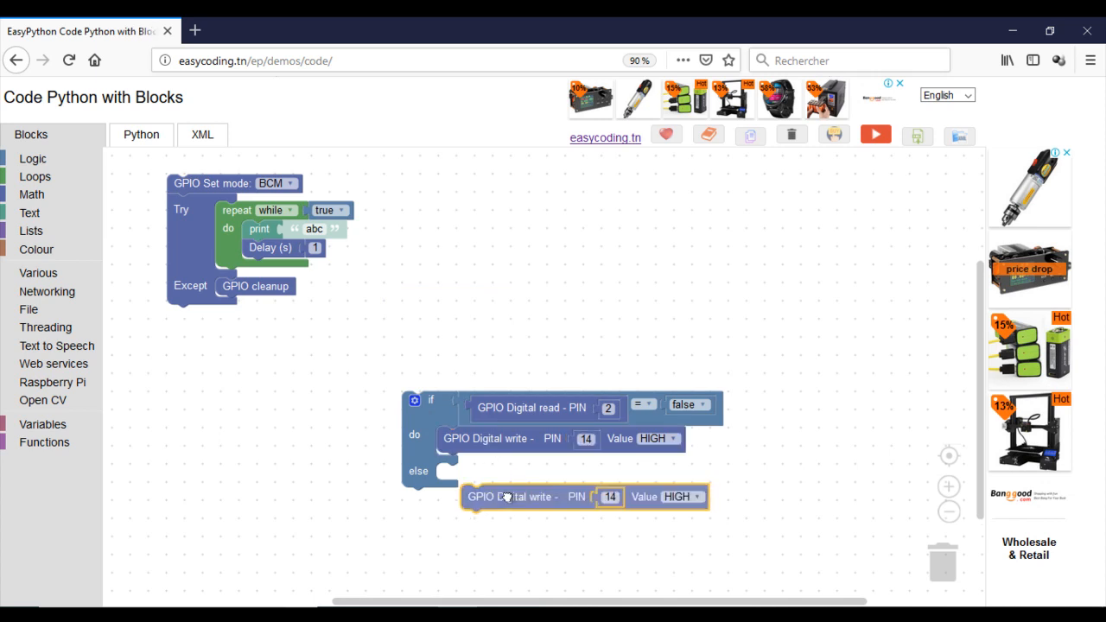
pyautogui.click(668, 475)
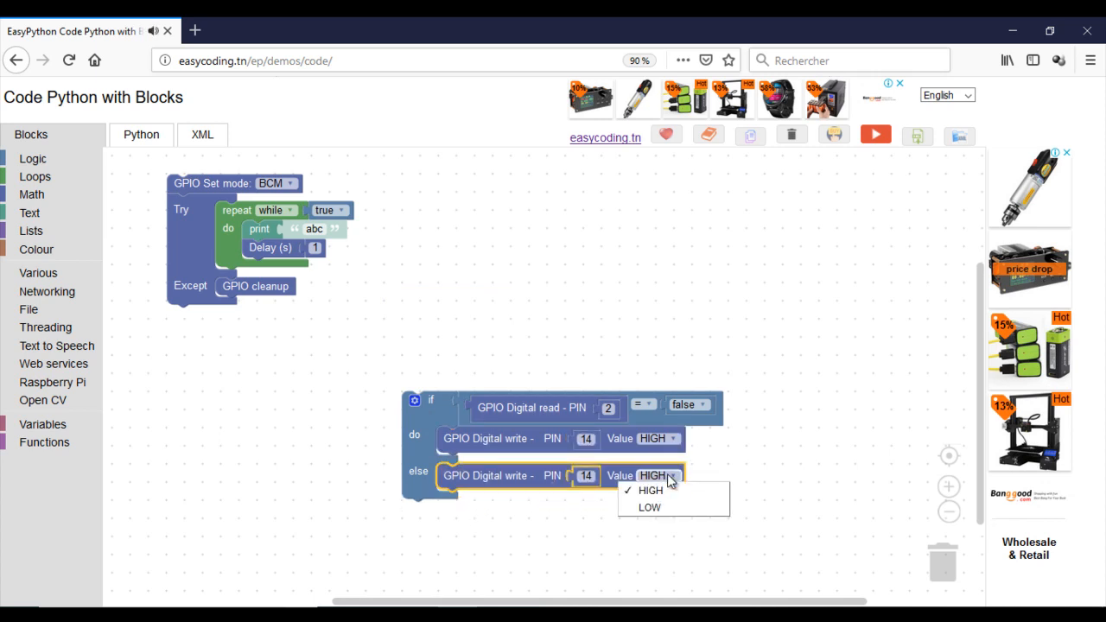
pyautogui.click(650, 508)
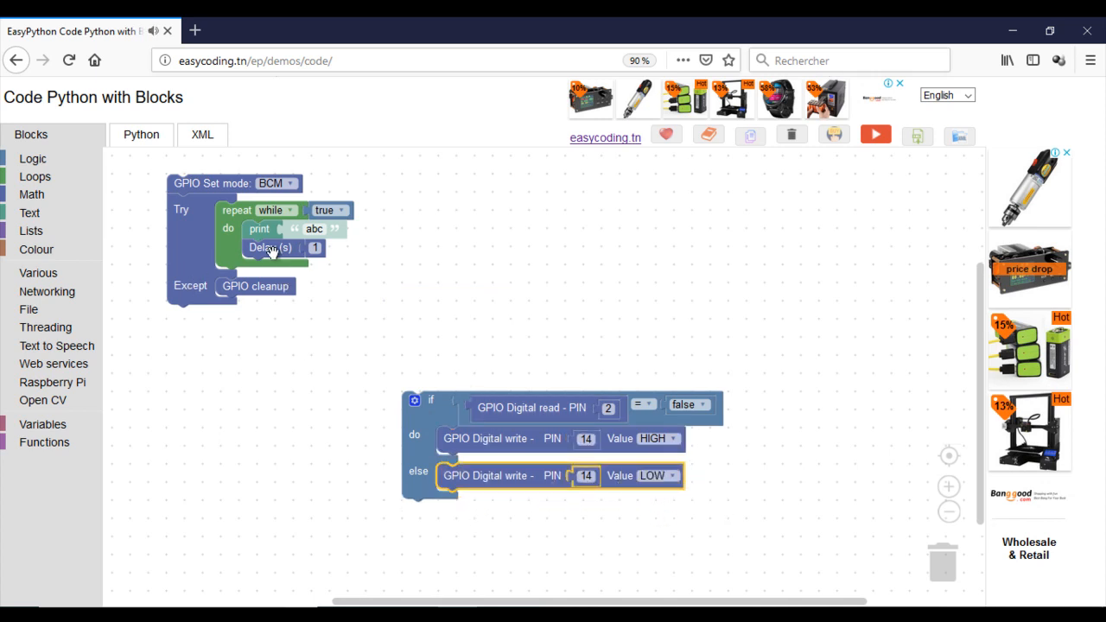
pyautogui.moveTo(267, 237); pyautogui.dragTo(938, 562)
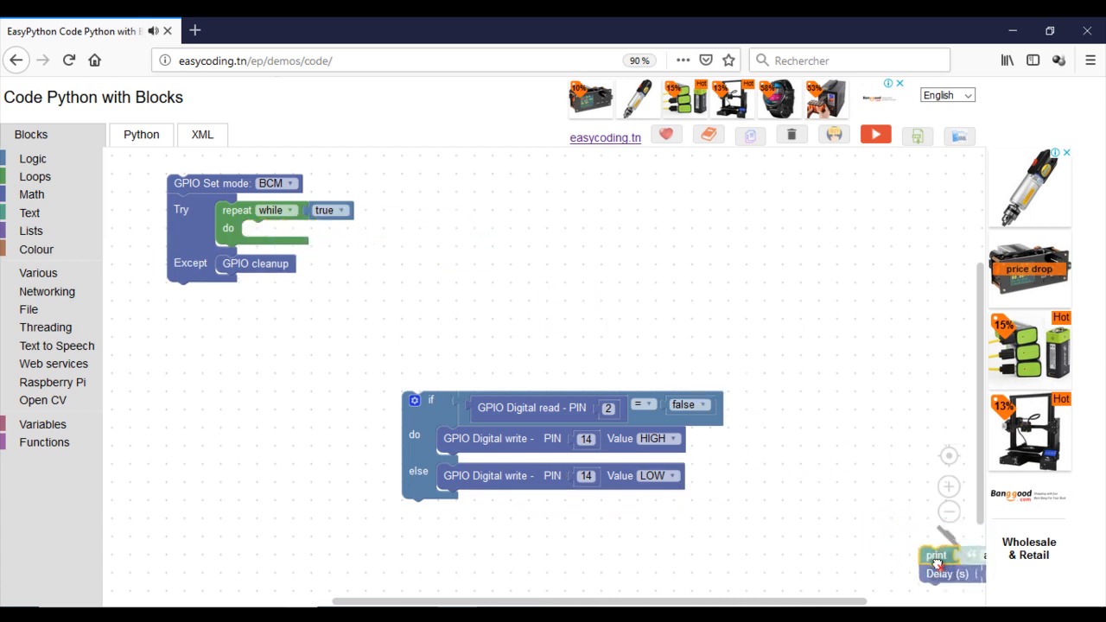
pyautogui.moveTo(430, 400); pyautogui.dragTo(268, 230)
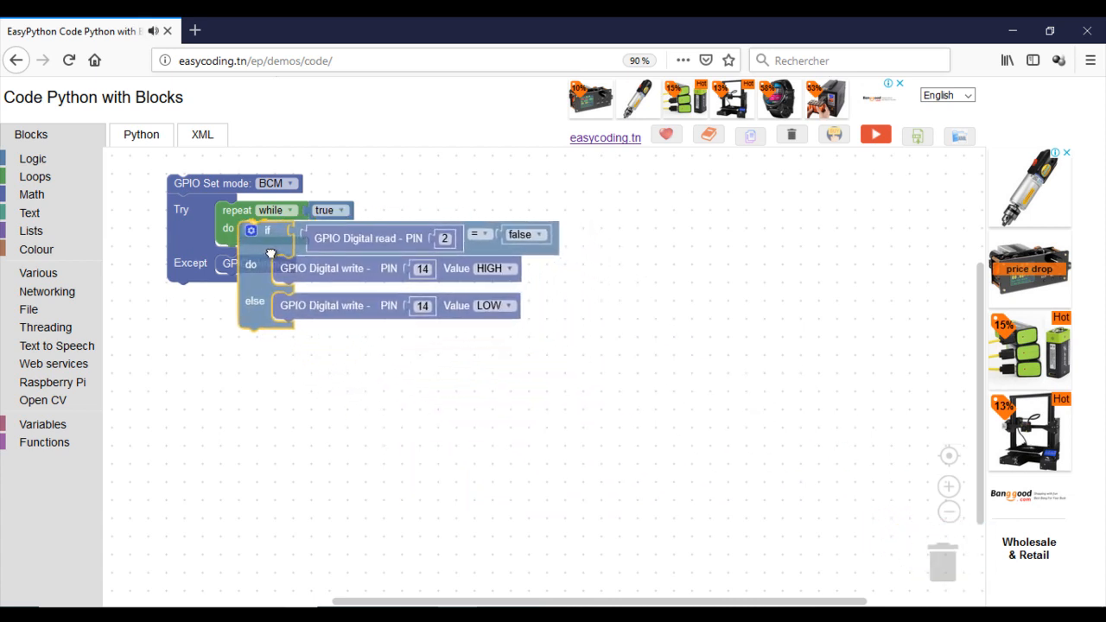